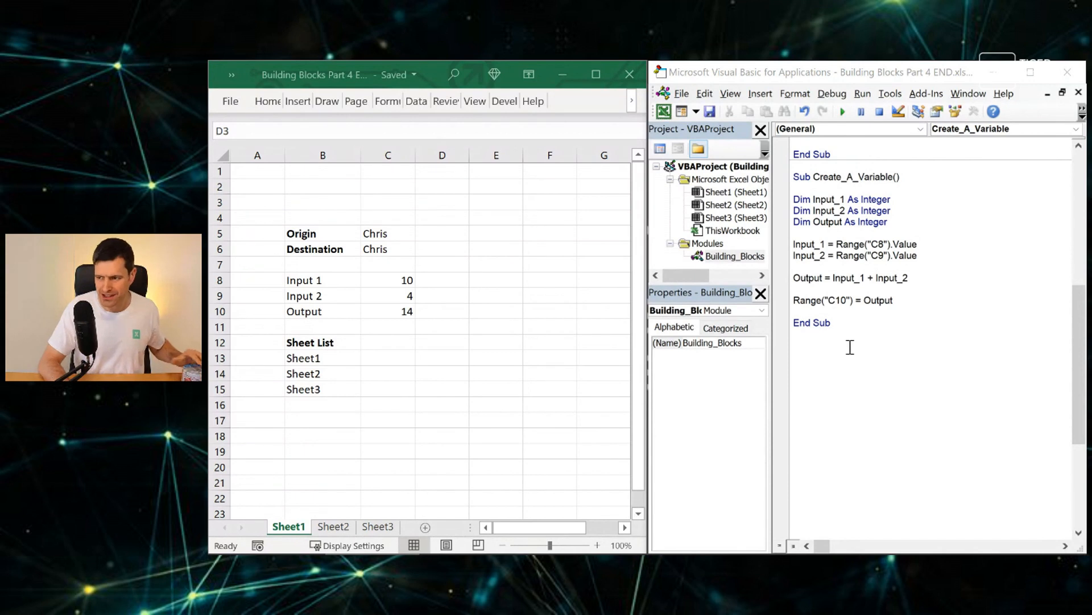
- Add an empty Sub Loop_Test below Create_A_Variable in the Building_Blocks module
type("Sub")
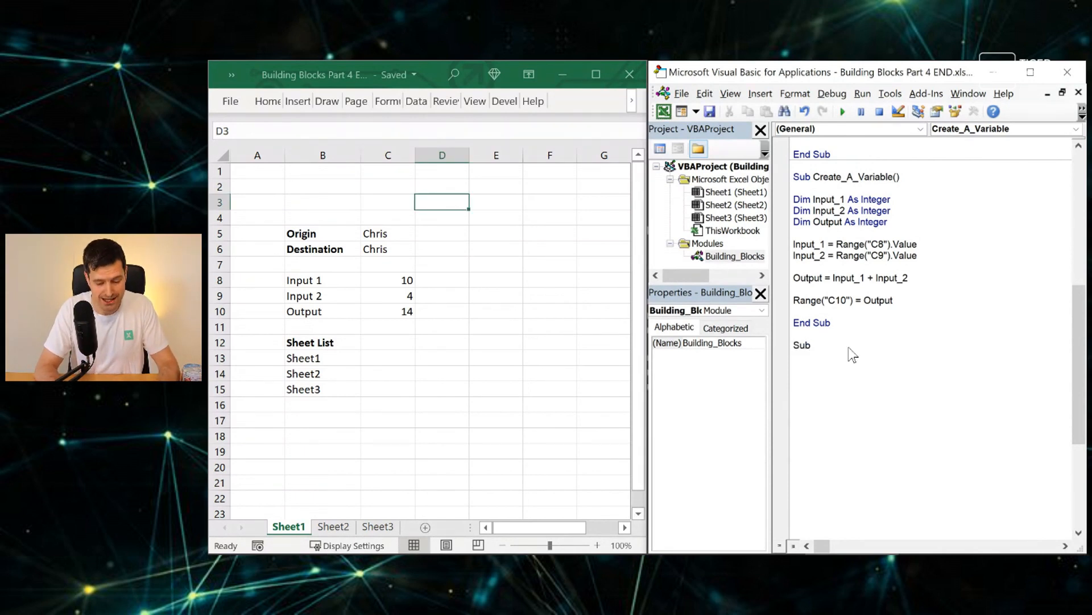
type("Loop_Test(")
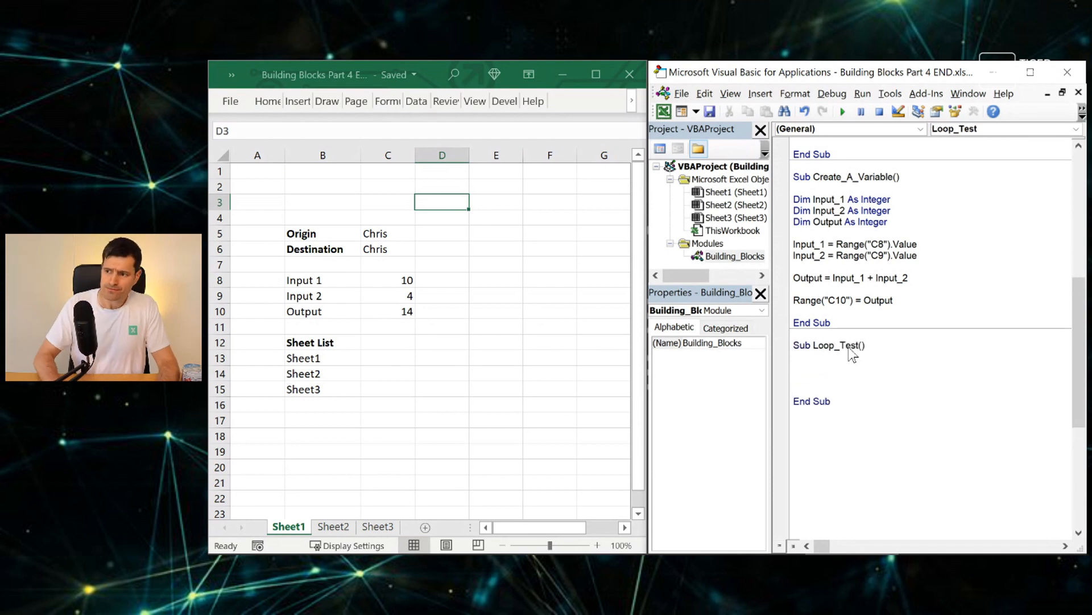
left_click(322, 342)
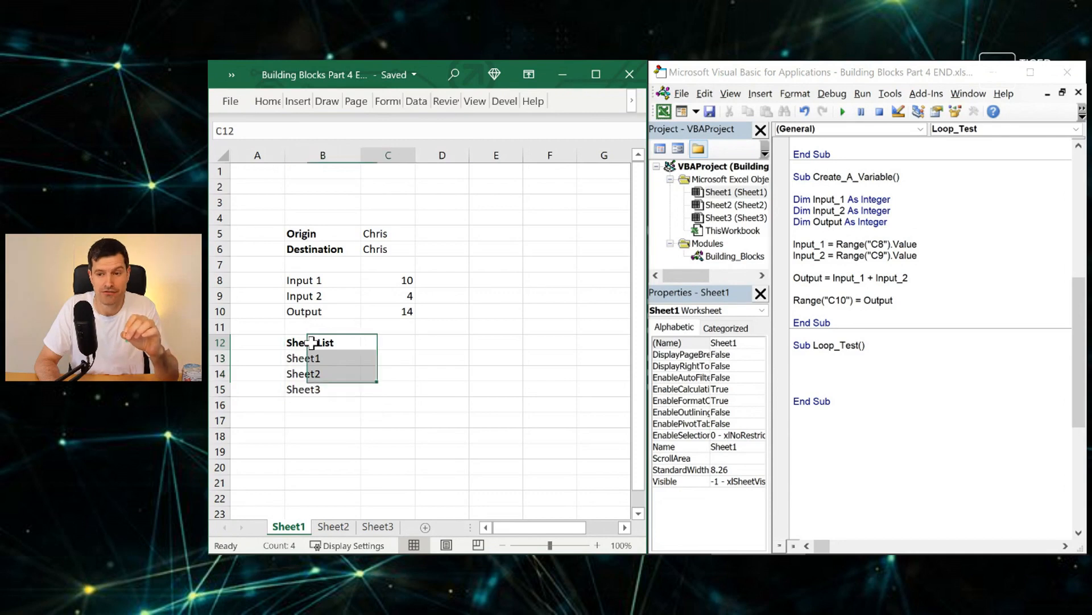
- Select the Sheet1–Sheet3 names in B13:B15, then return to the Loop_Test code
left_click(302, 358)
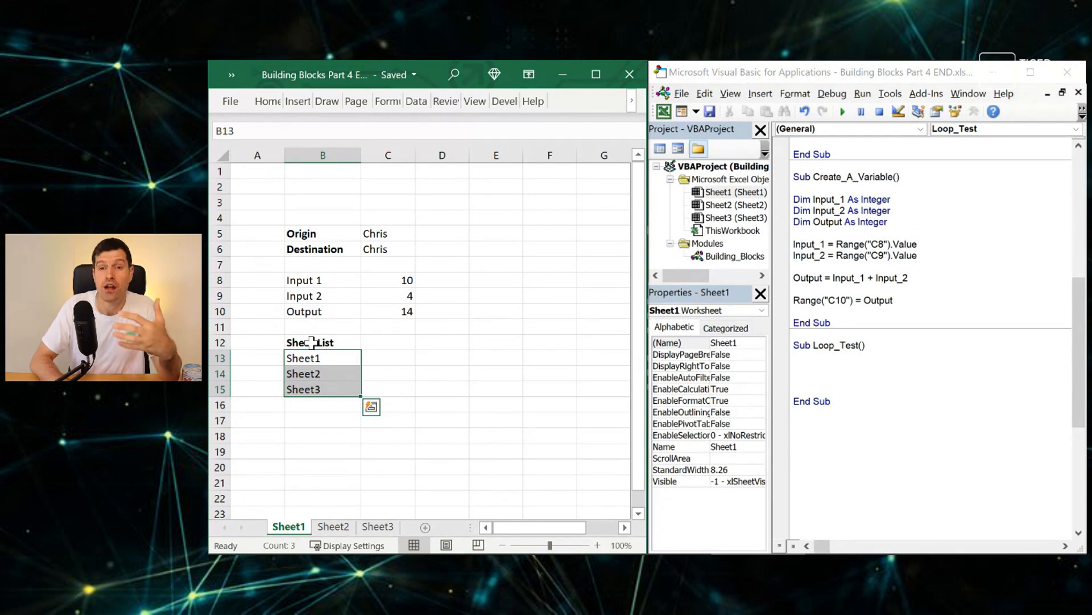
left_click(732, 255)
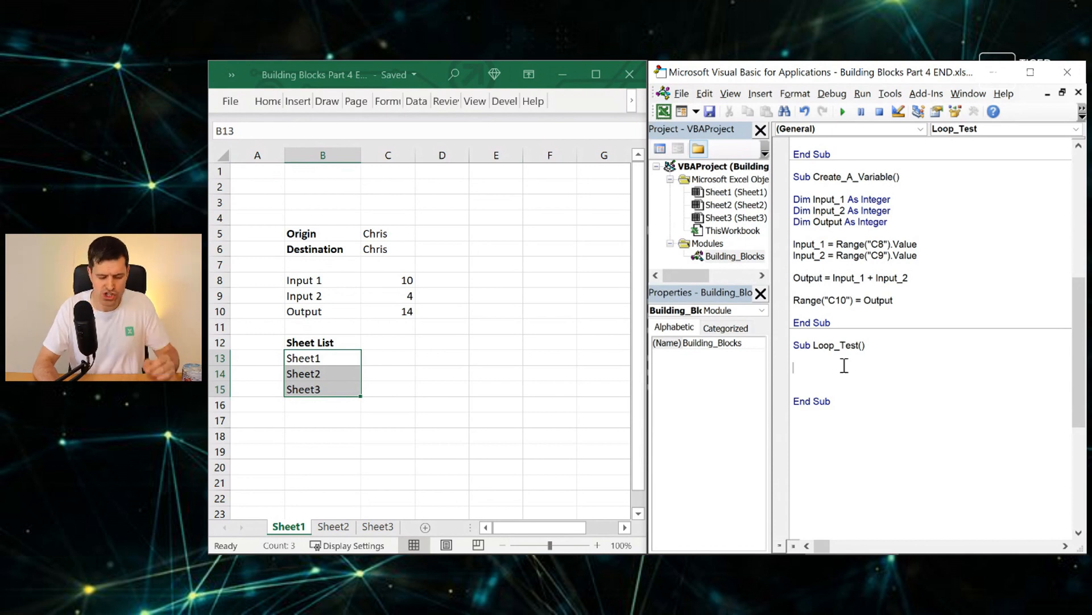
- Declare the variable with Dim Chris_Sheet As Worksheet
type("Dim Chri")
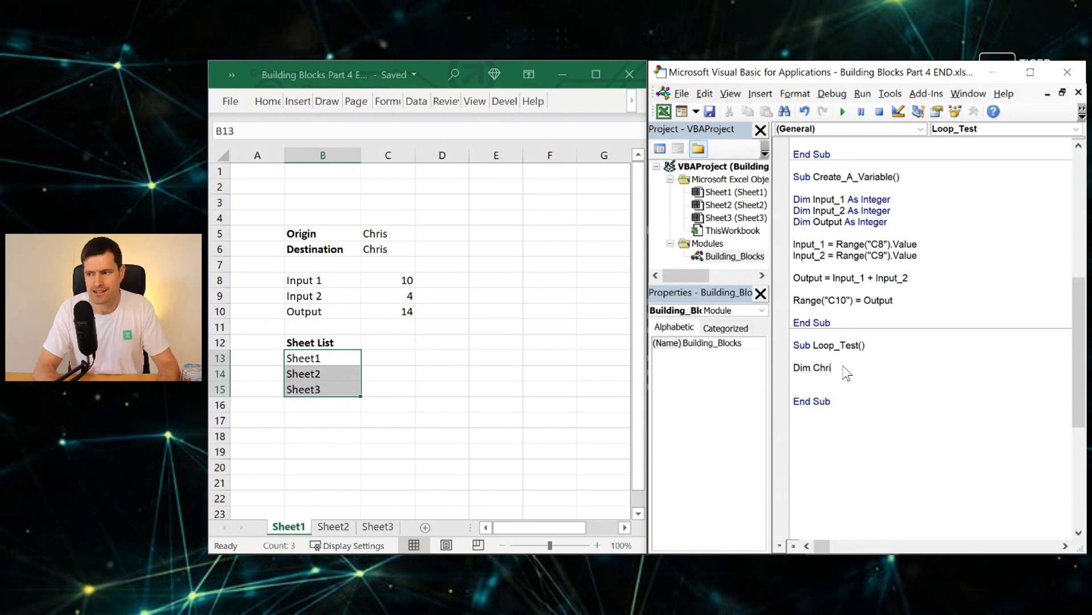
type("s_Sheet")
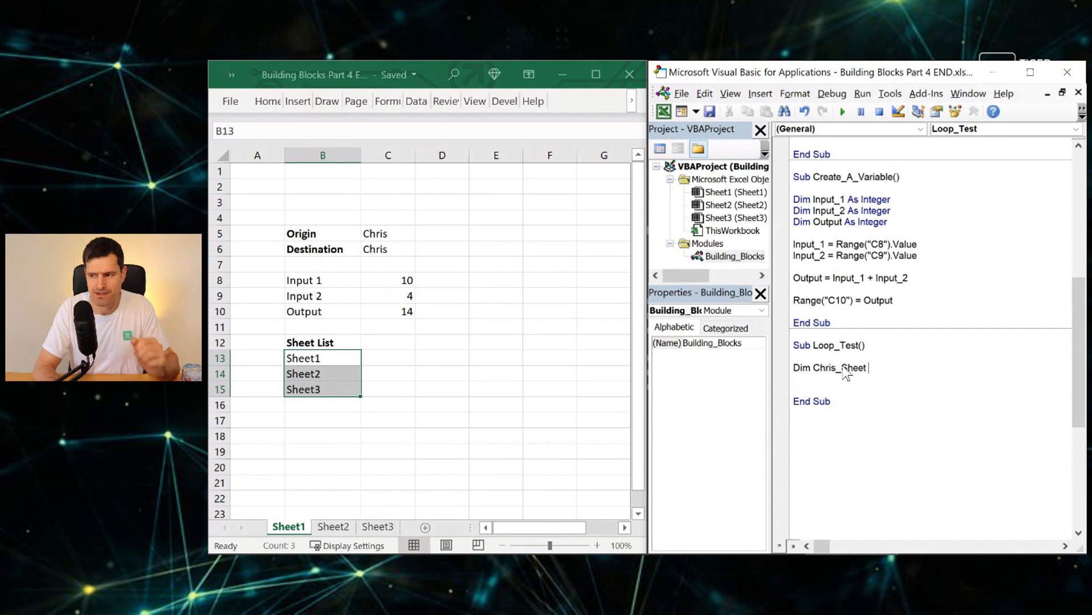
type("As Woek")
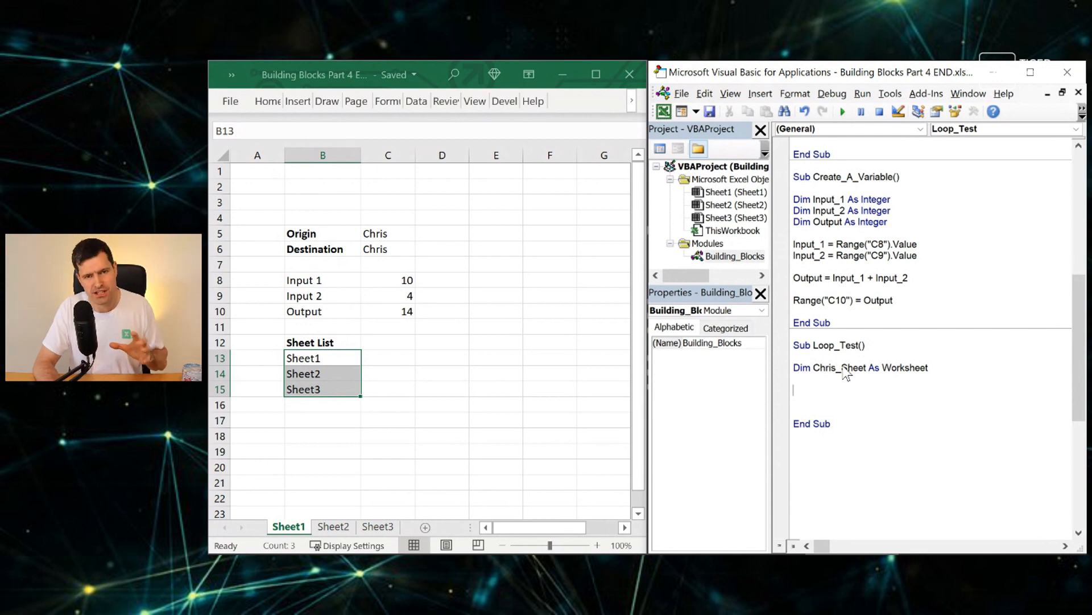
- Write For Each Chris_Sheet In ActiveWorkbook.Worksheets, a blank line, and Next Chris_Sheet
type("Fr")
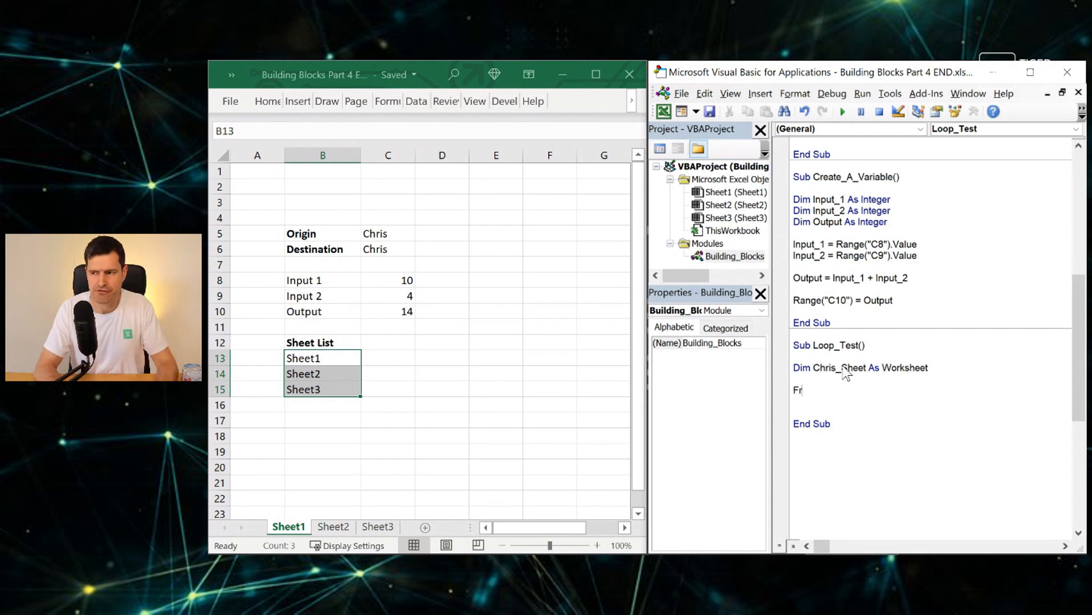
type("or Each Ch")
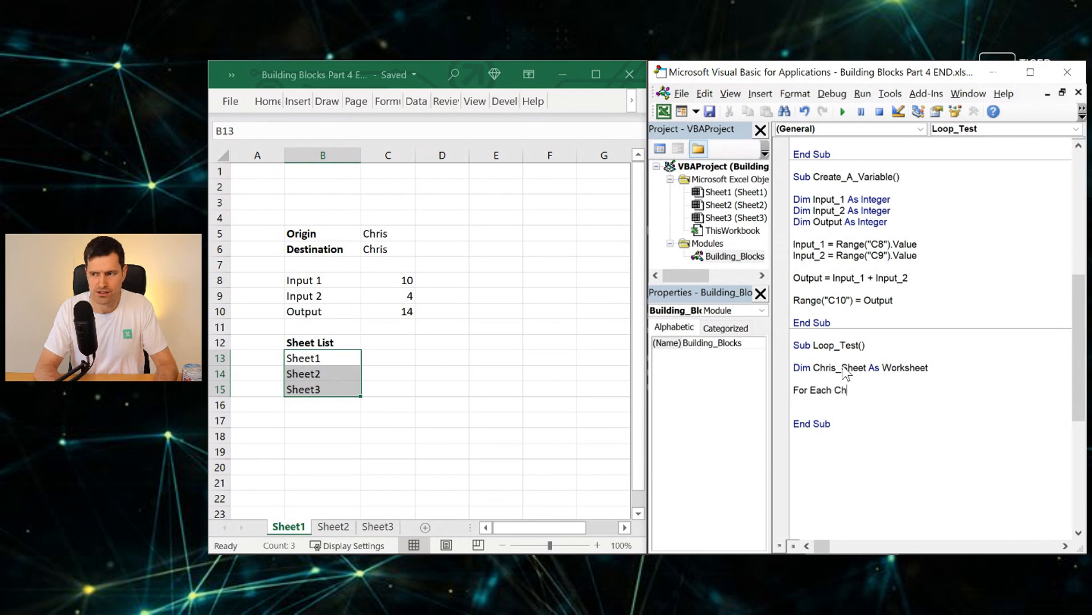
type("ris")
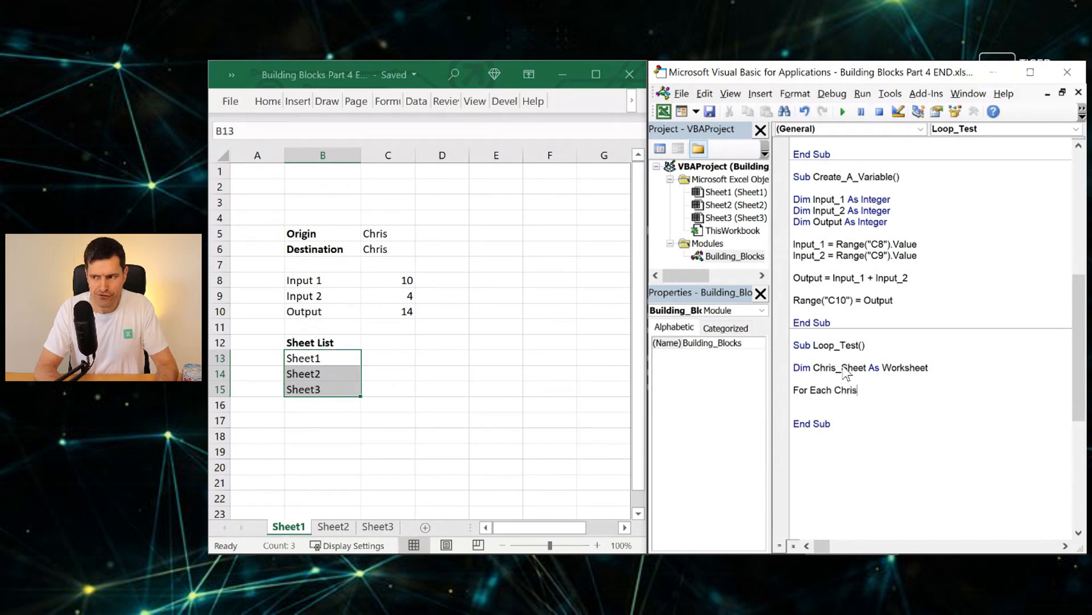
type("_Sheet")
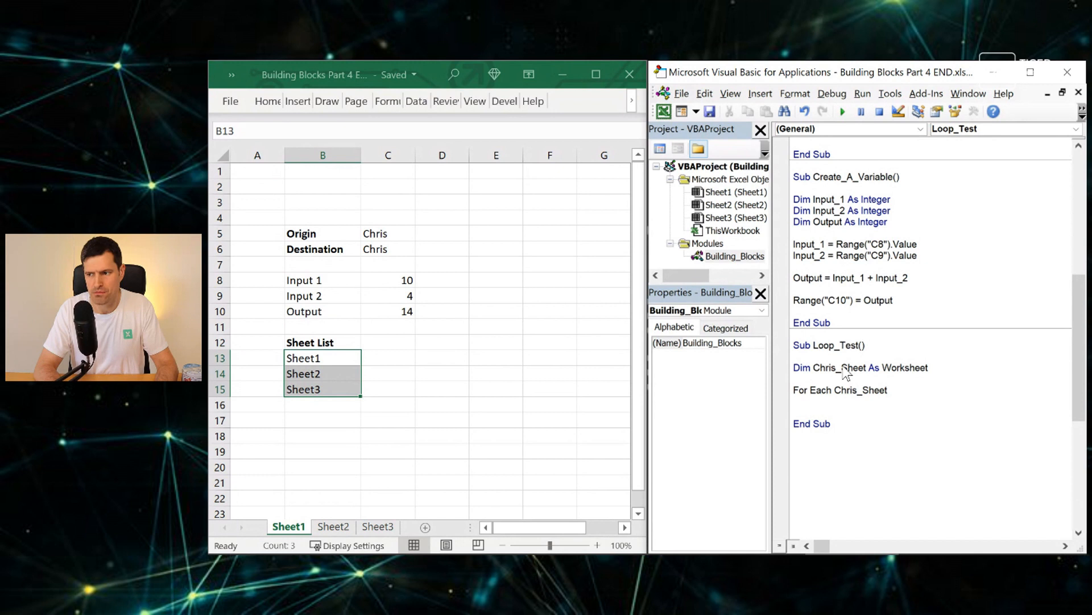
type("In")
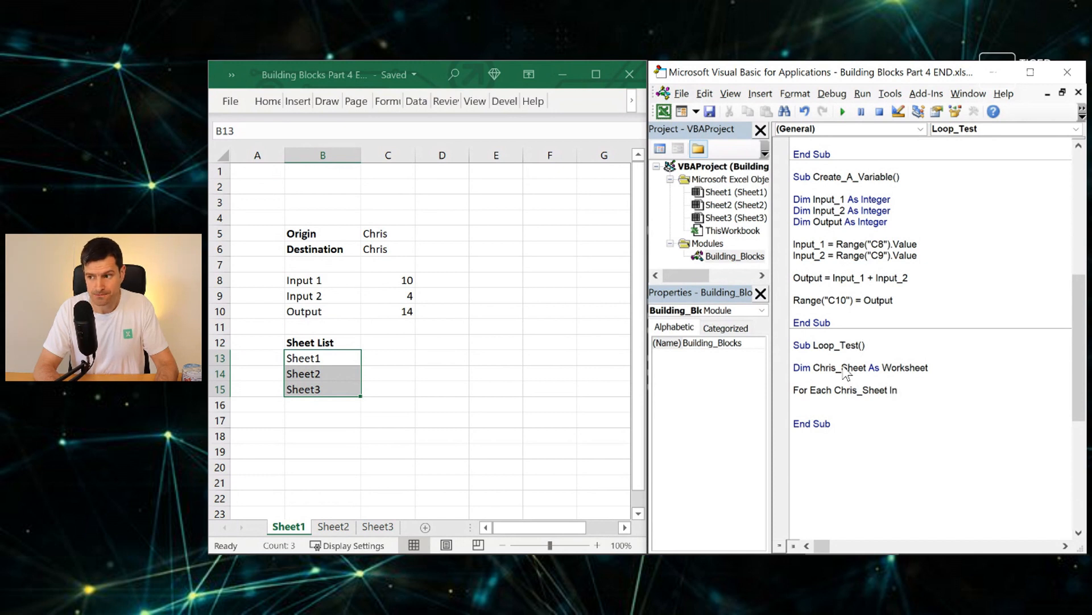
type("Worksheet")
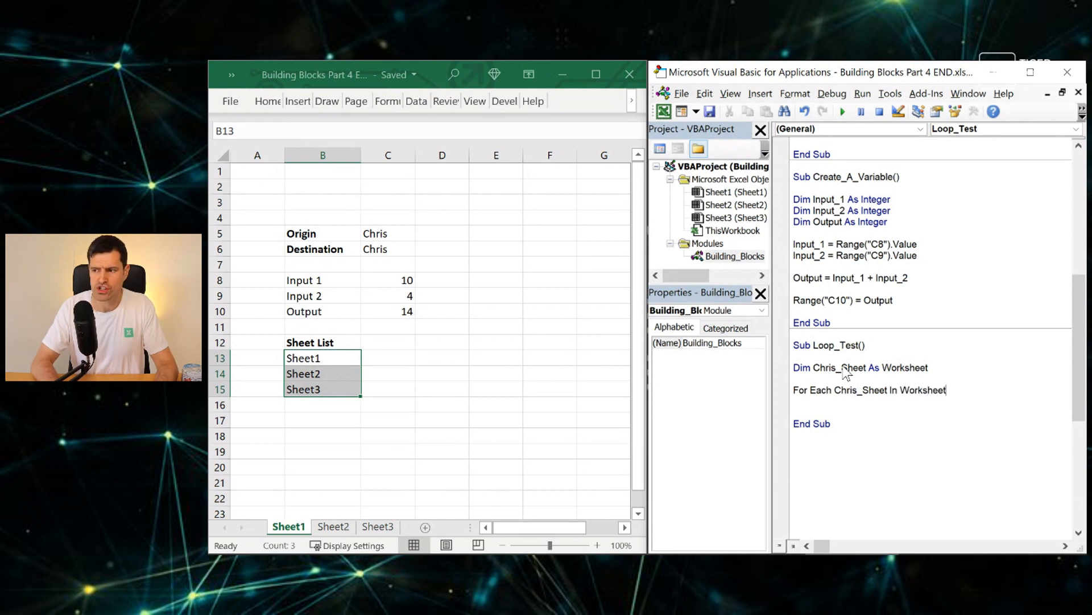
type("s")
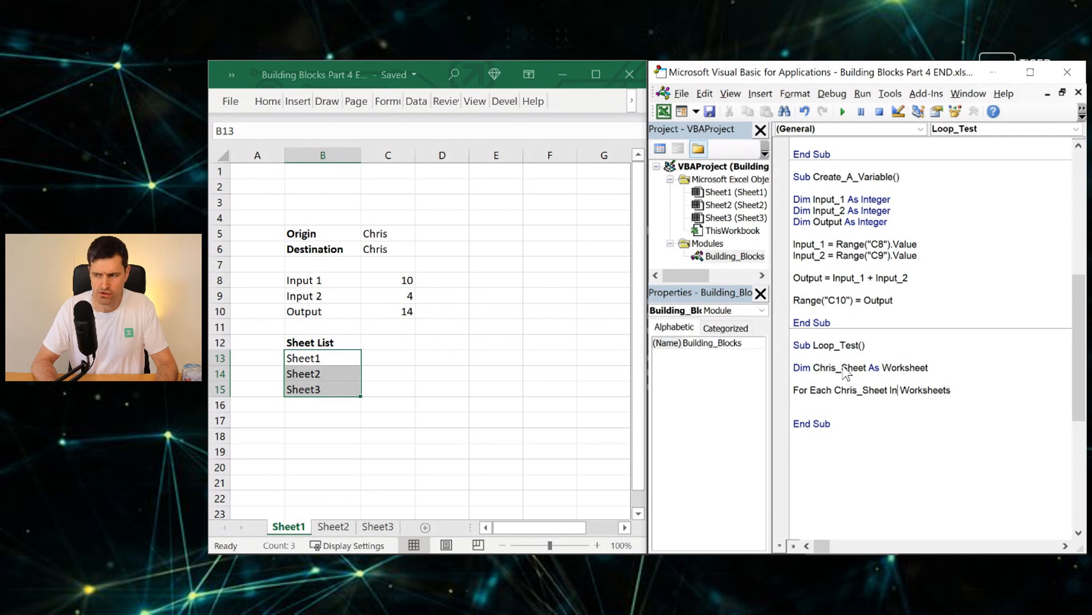
type("ActiveWorkbook.")
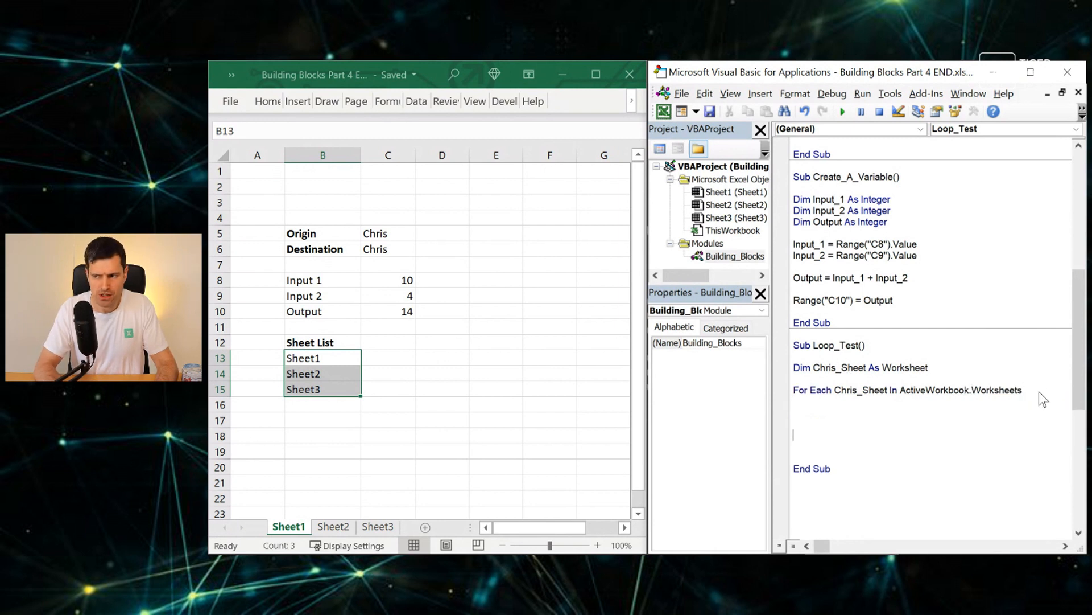
type("Next Chri")
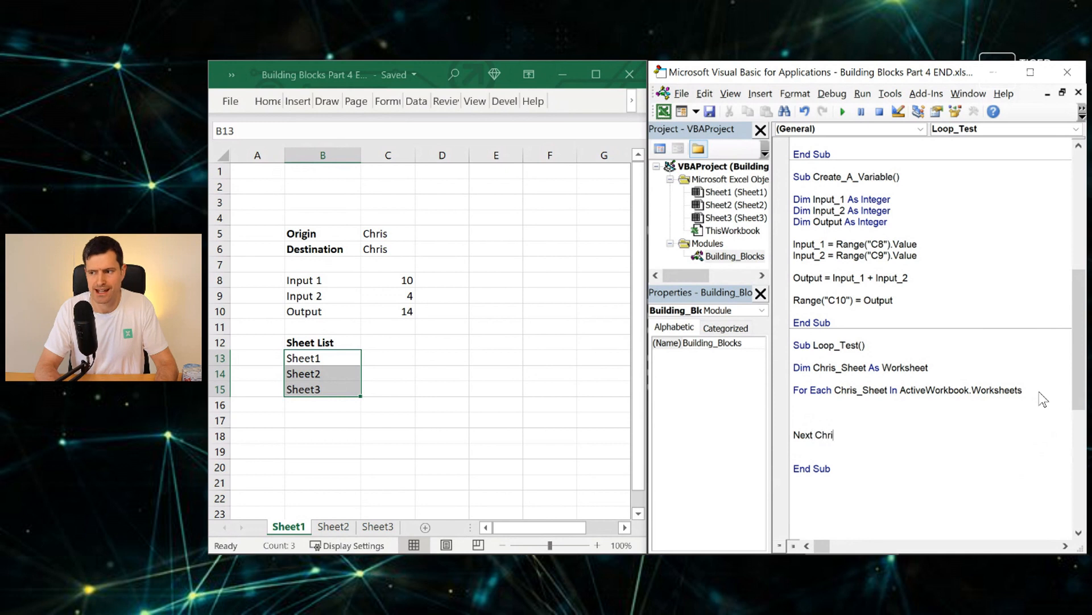
type("s_She")
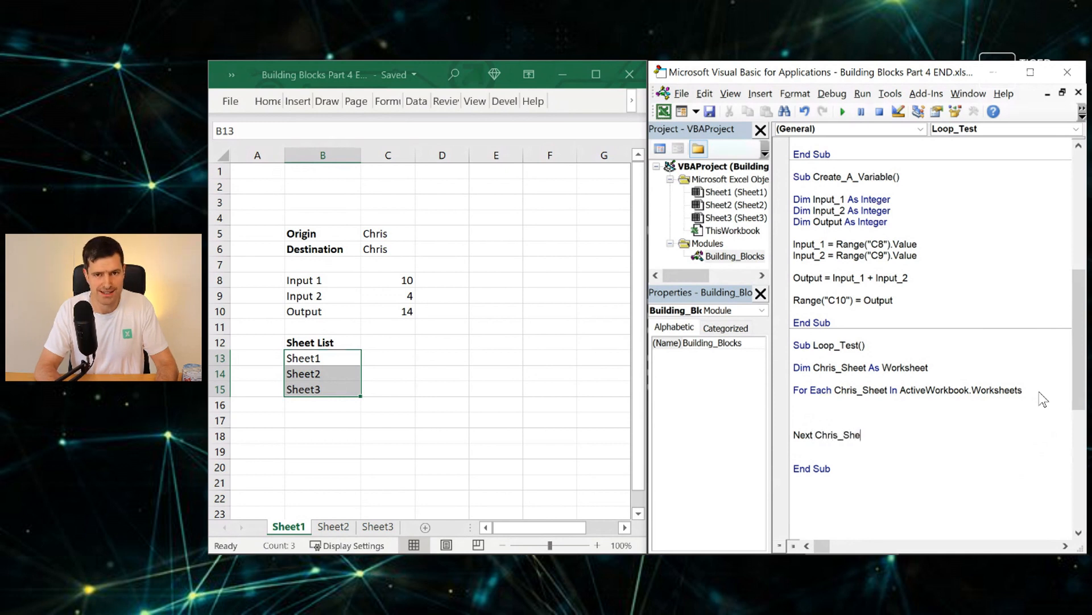
type("et")
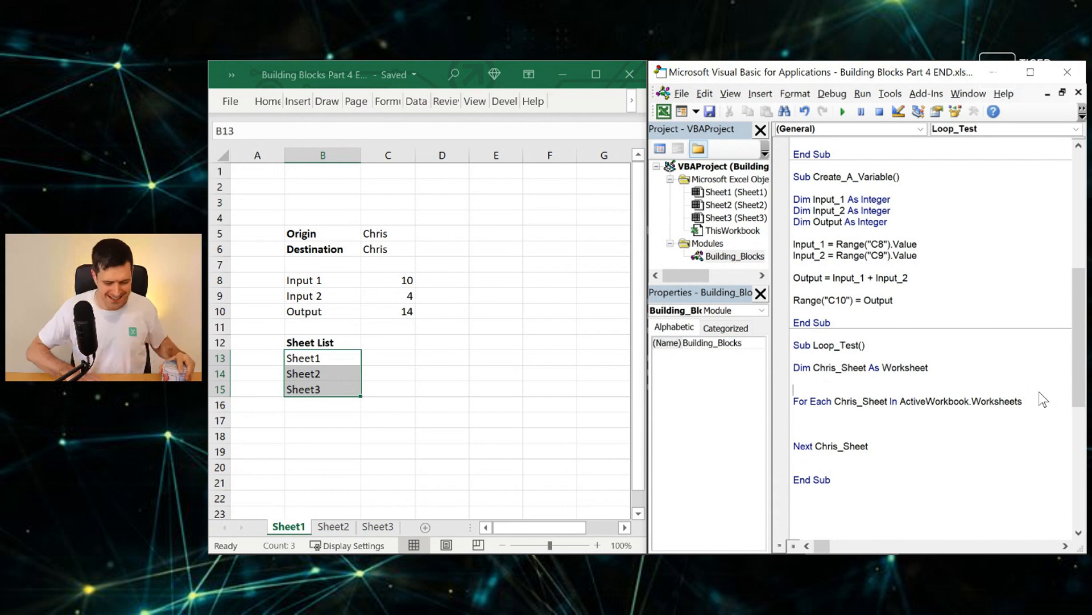
mouse_move(890, 403)
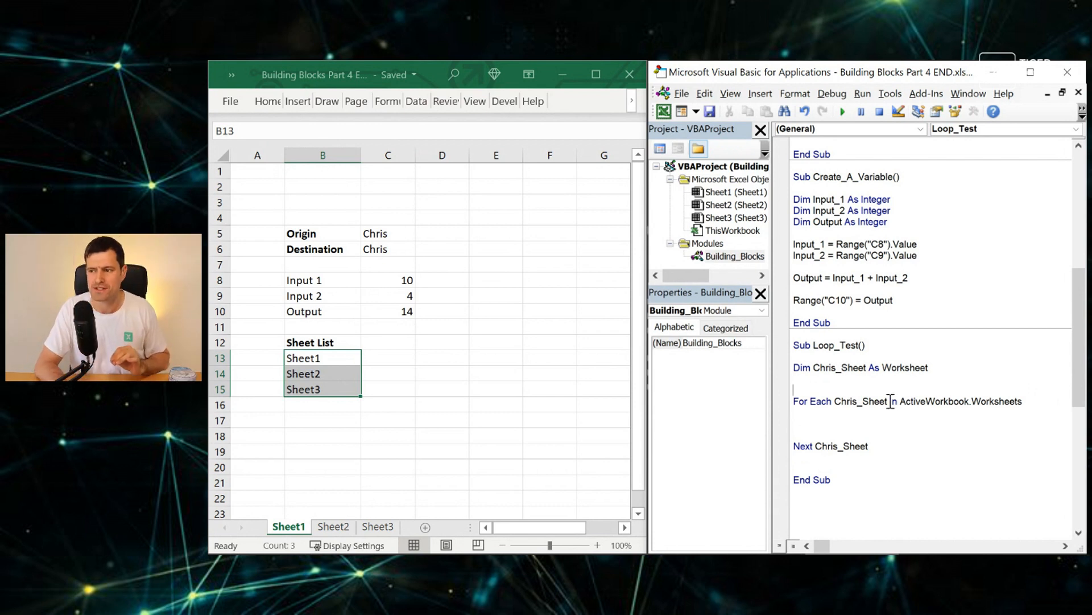
- Highlight Chris_Sheet, then start typing MsgBox on the empty line inside the loop
double_click(863, 401)
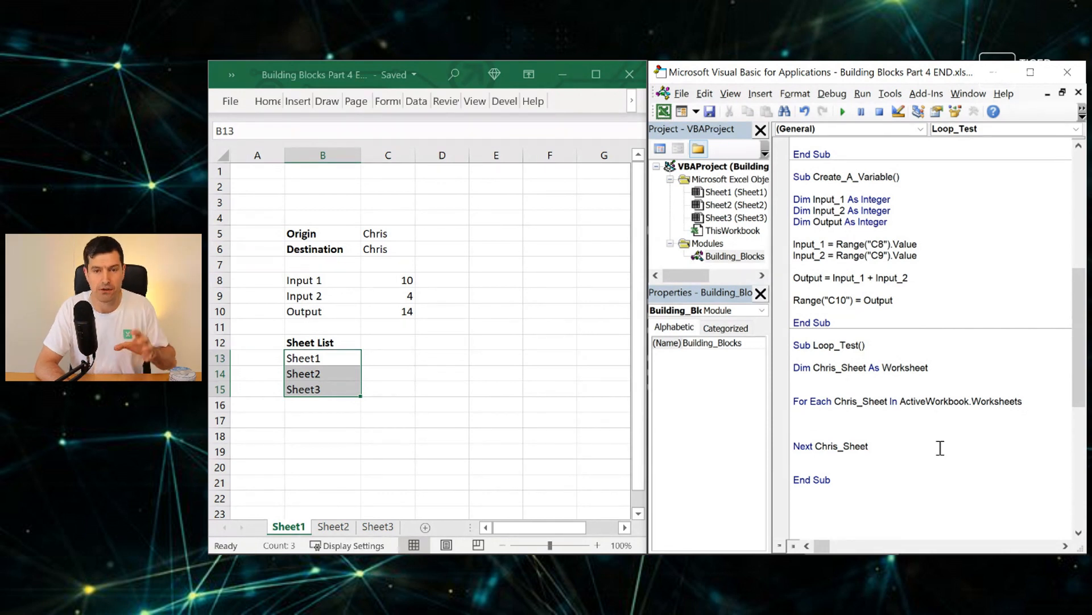
left_click(795, 424)
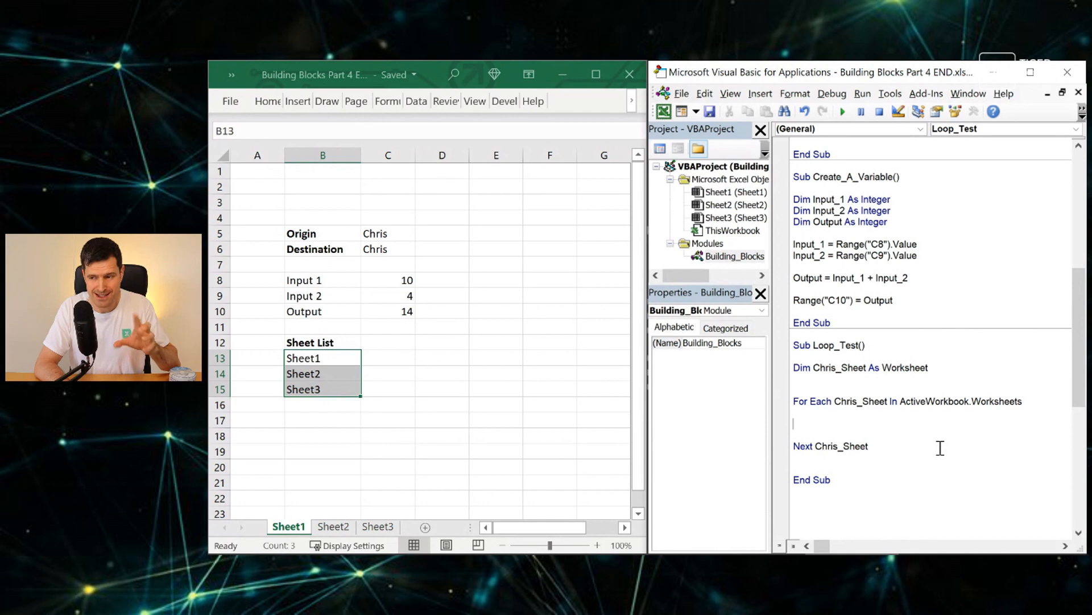
type("Msgbox")
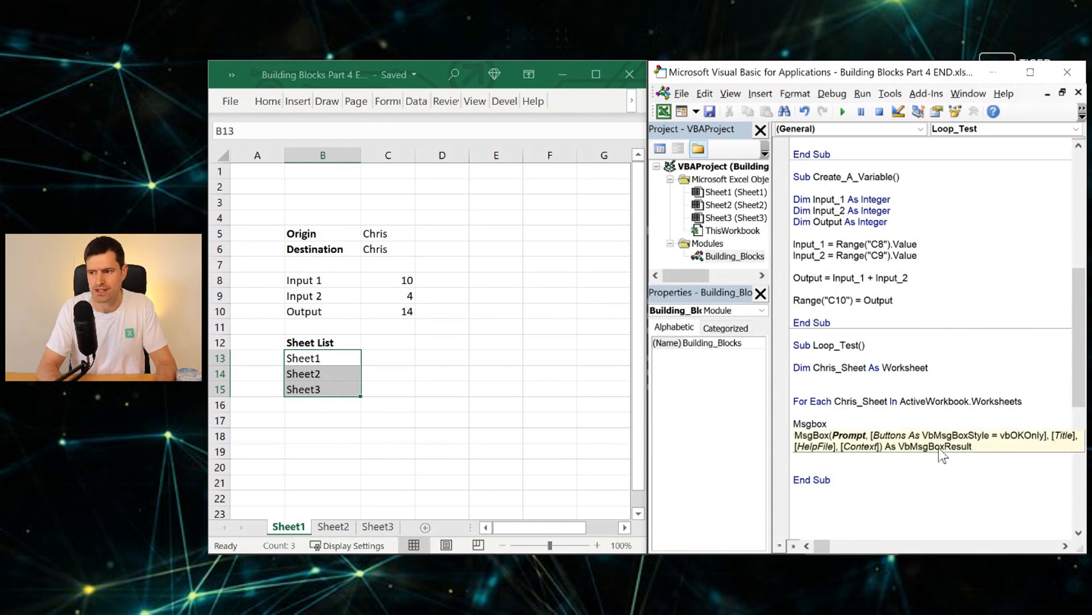
- Continue the line as MsgBox Chris_Sheet followed by a dot for its property
type("Chris_S")
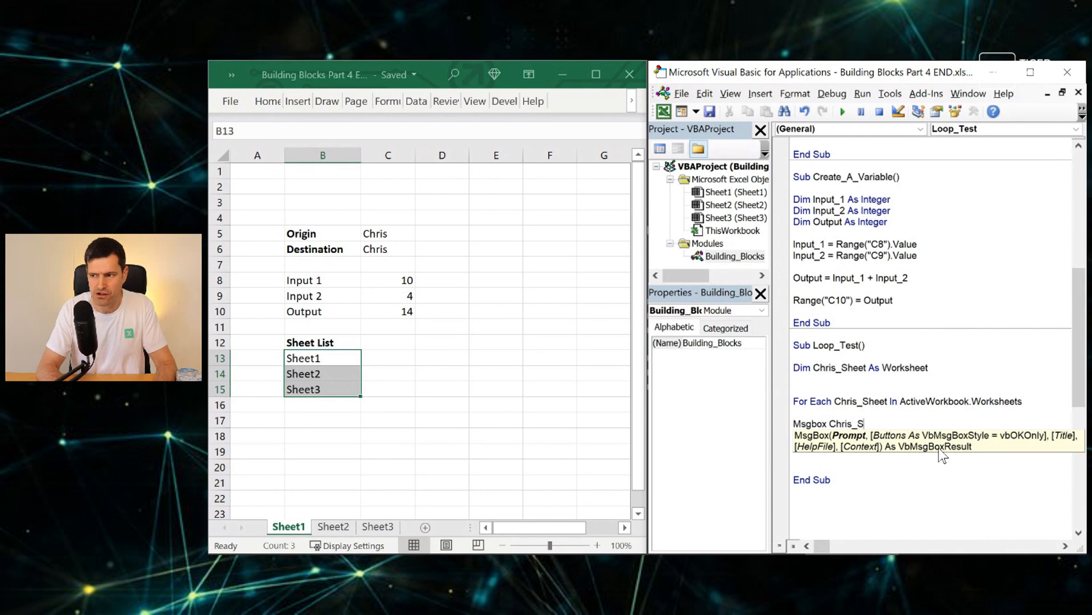
type("heet")
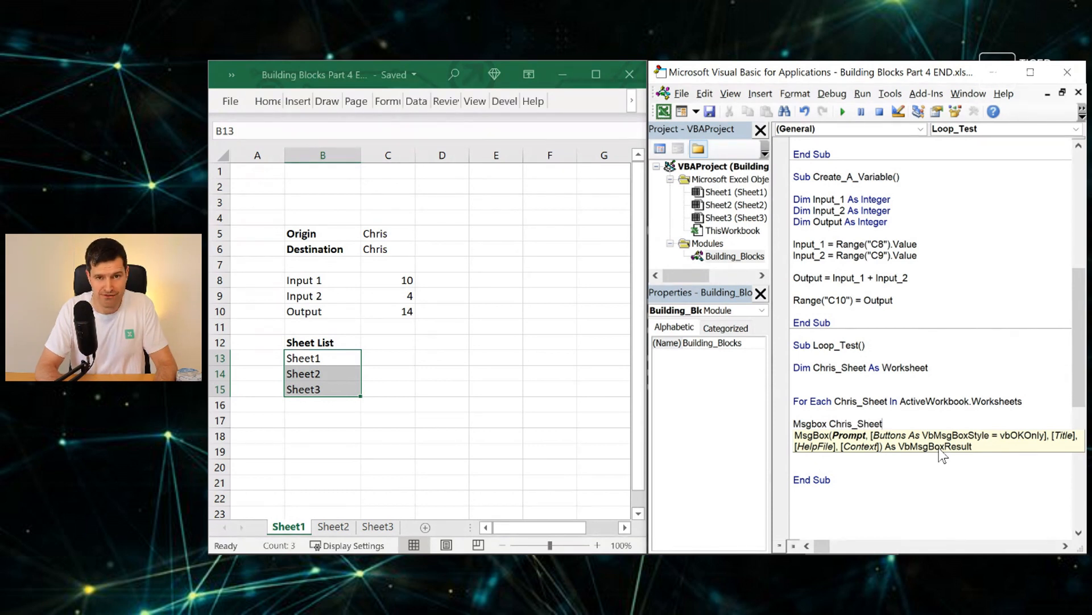
type(".Name")
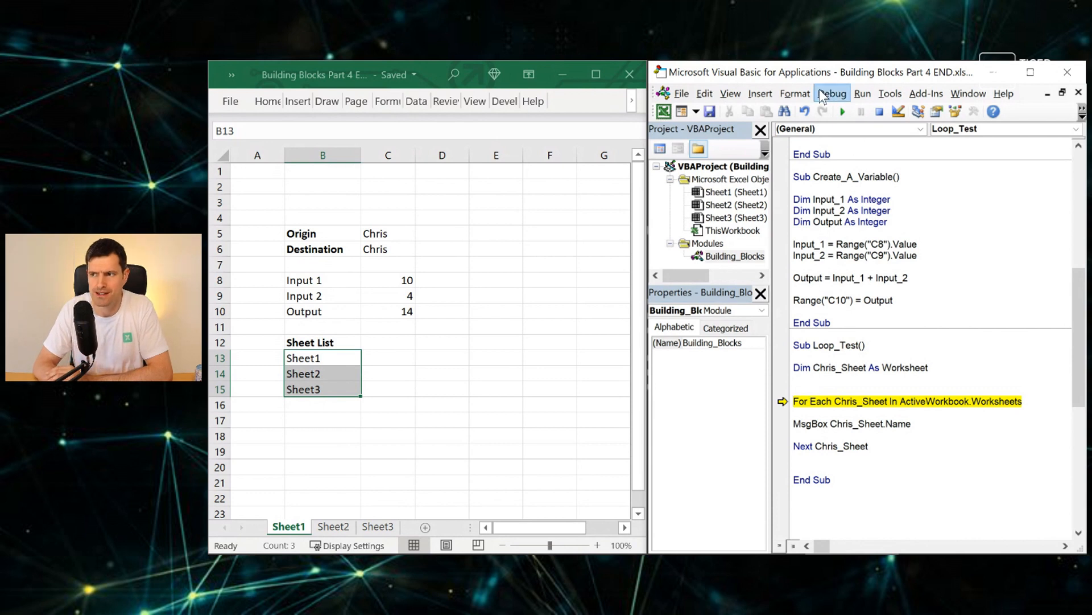
- Step through Loop_Test with F8, dismissing the Sheet1, Sheet2 and Sheet3 messages
left_click(832, 94)
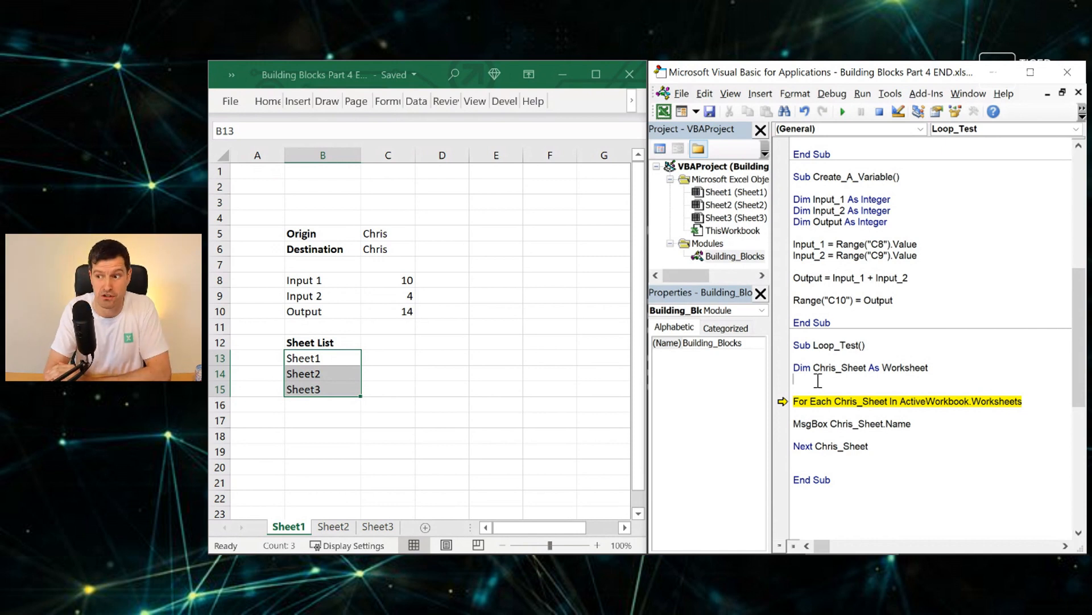
key("F8")
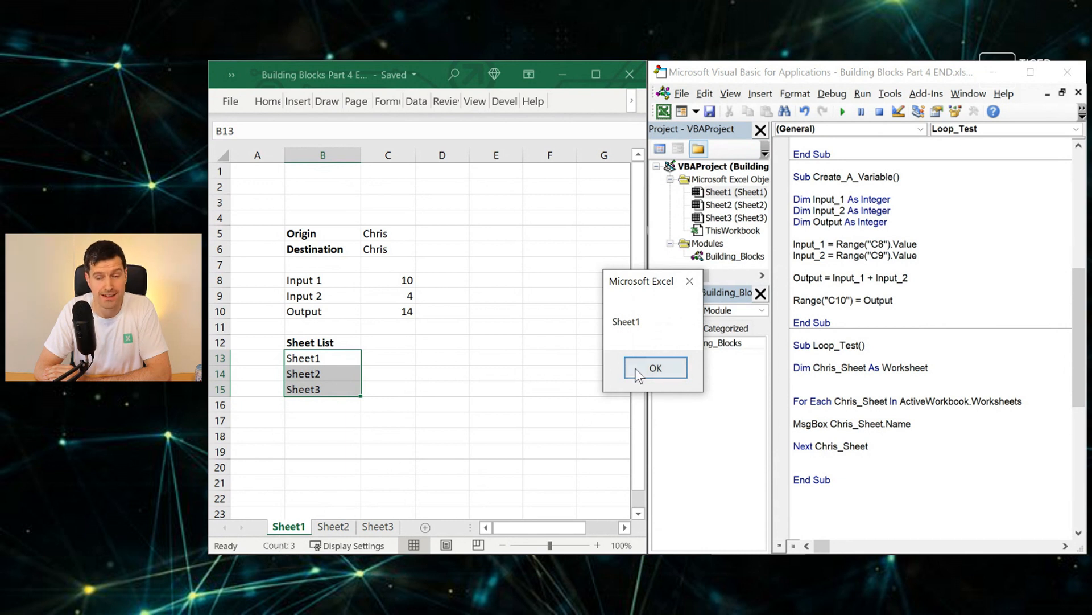
left_click(654, 368)
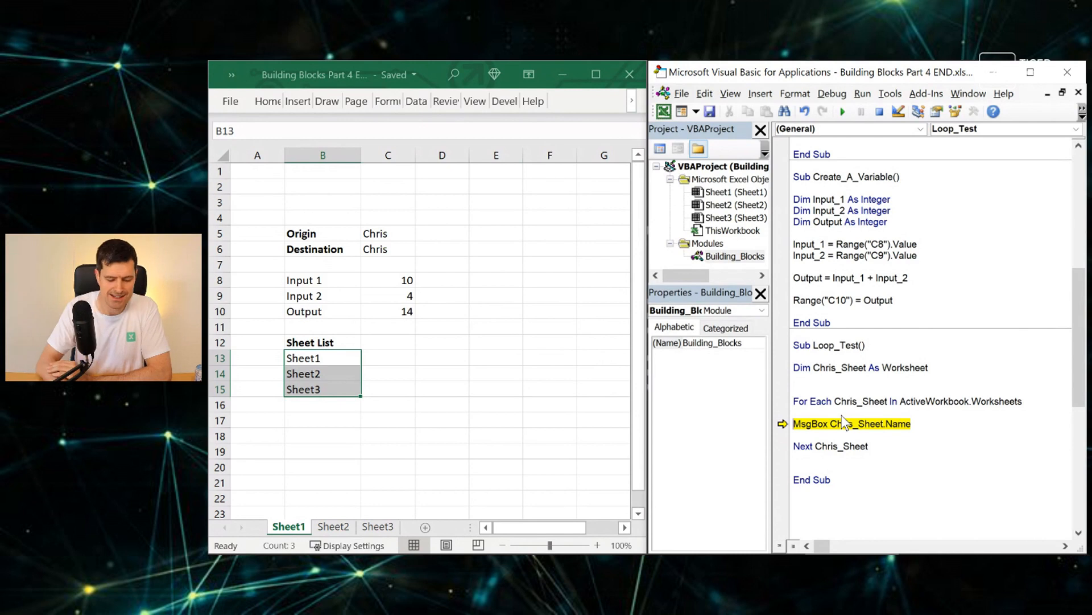
mouse_move(829, 376)
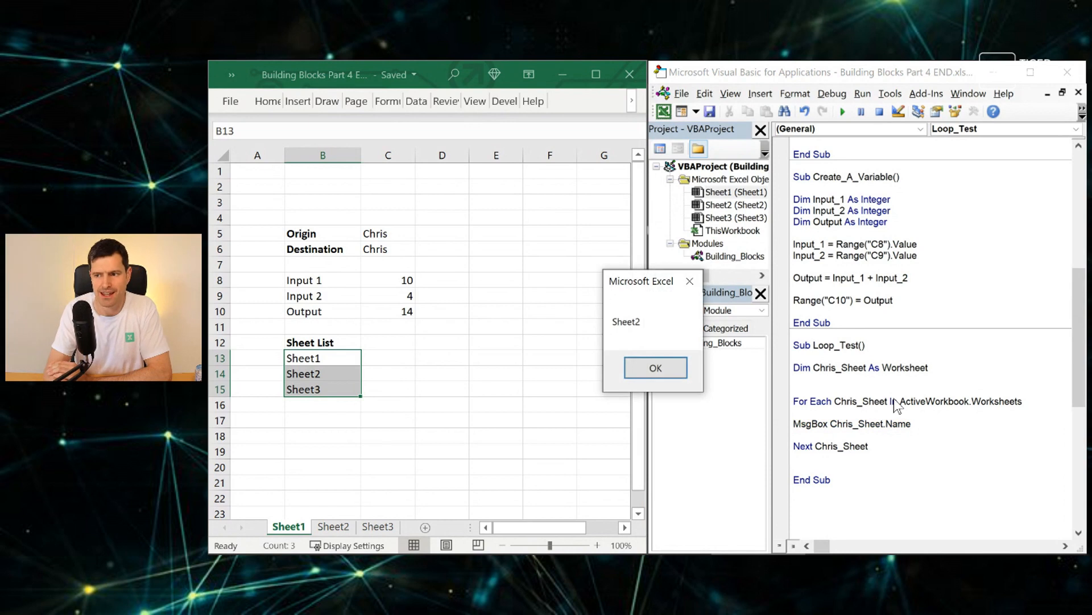
left_click(653, 367)
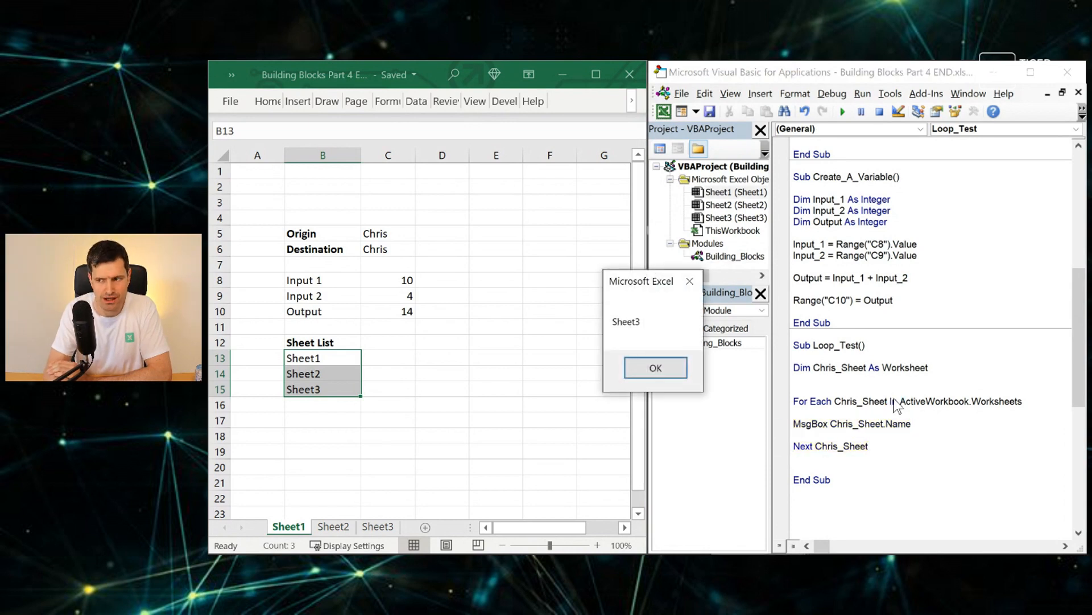
left_click(654, 367)
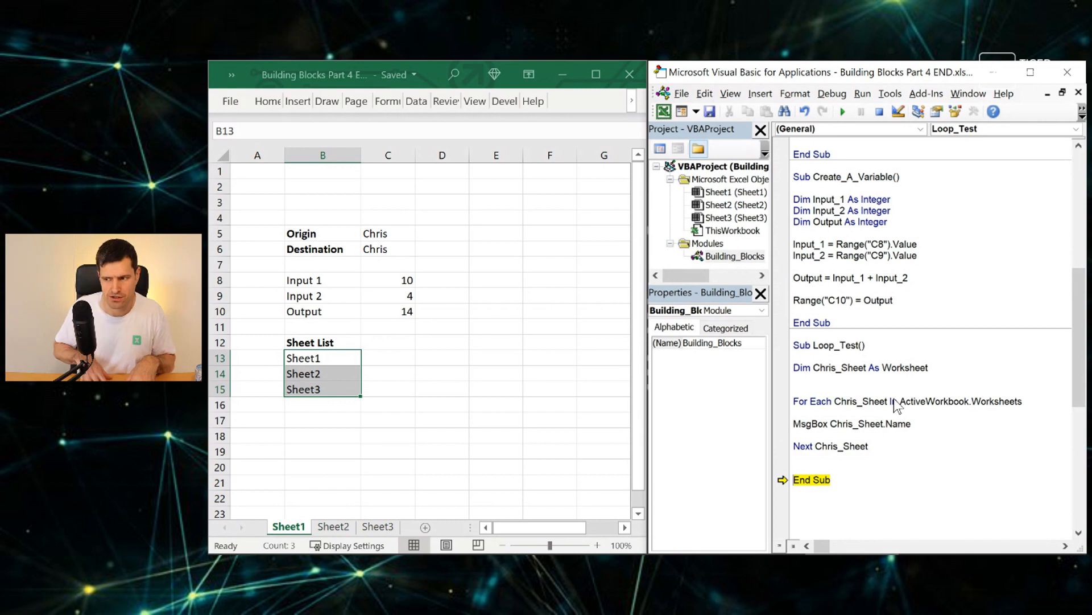
mouse_move(428, 536)
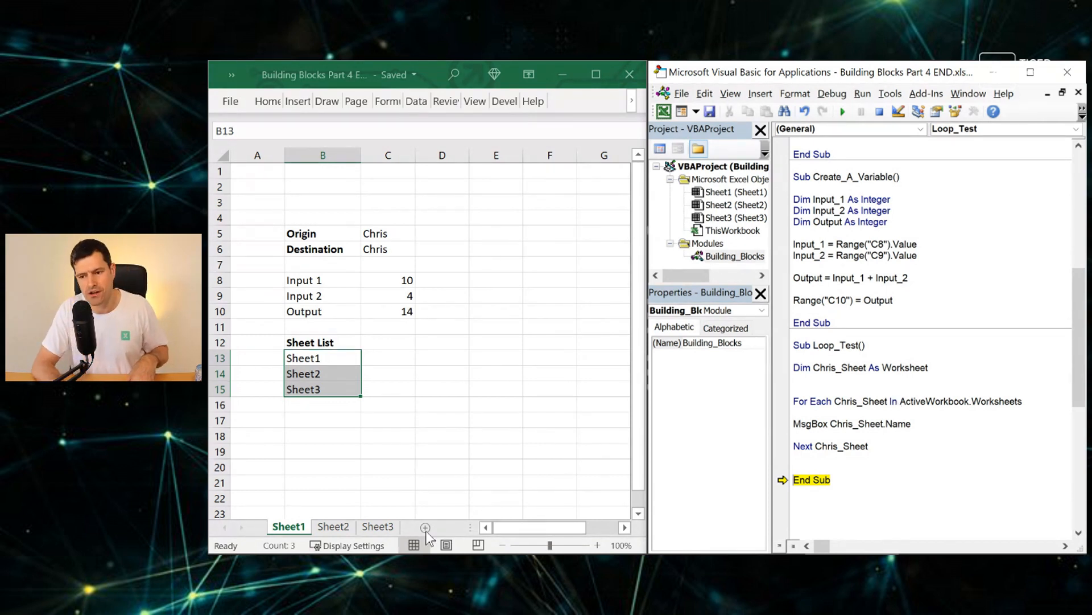
- Insert new worksheet Sheet4 and go back to the Loop_Test code
left_click(425, 528)
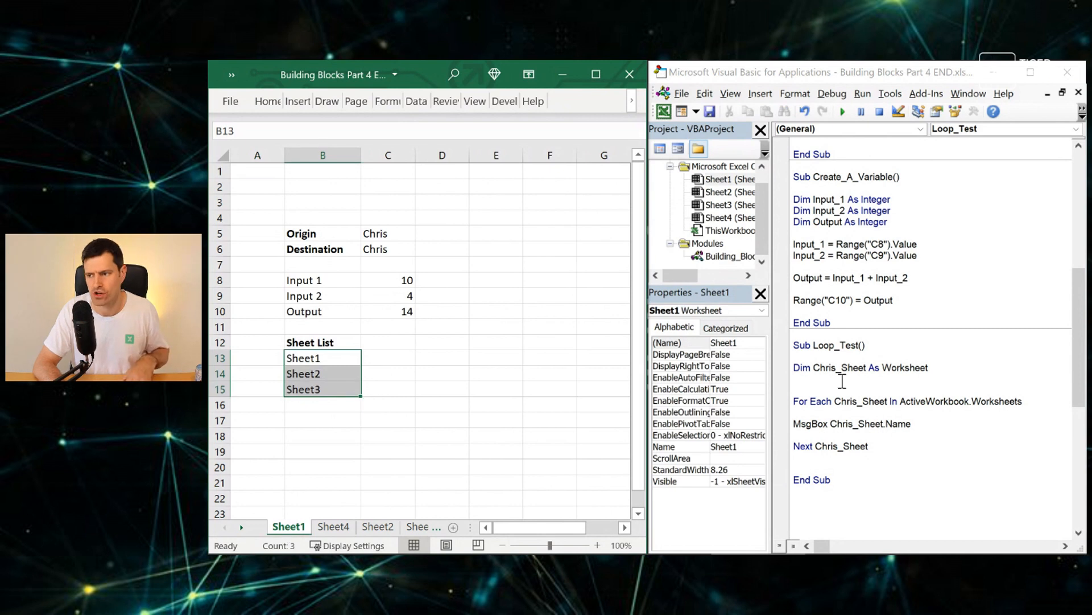
left_click(723, 255)
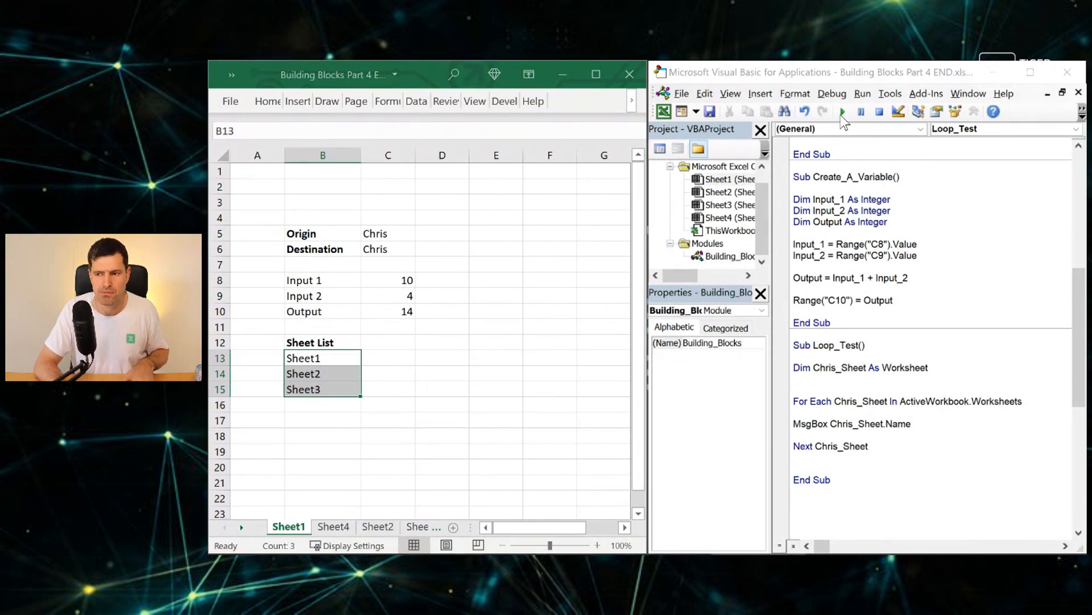
- Run Loop_Test and dismiss the Sheet1, Sheet4, Sheet2 and Sheet3 messages
left_click(843, 112)
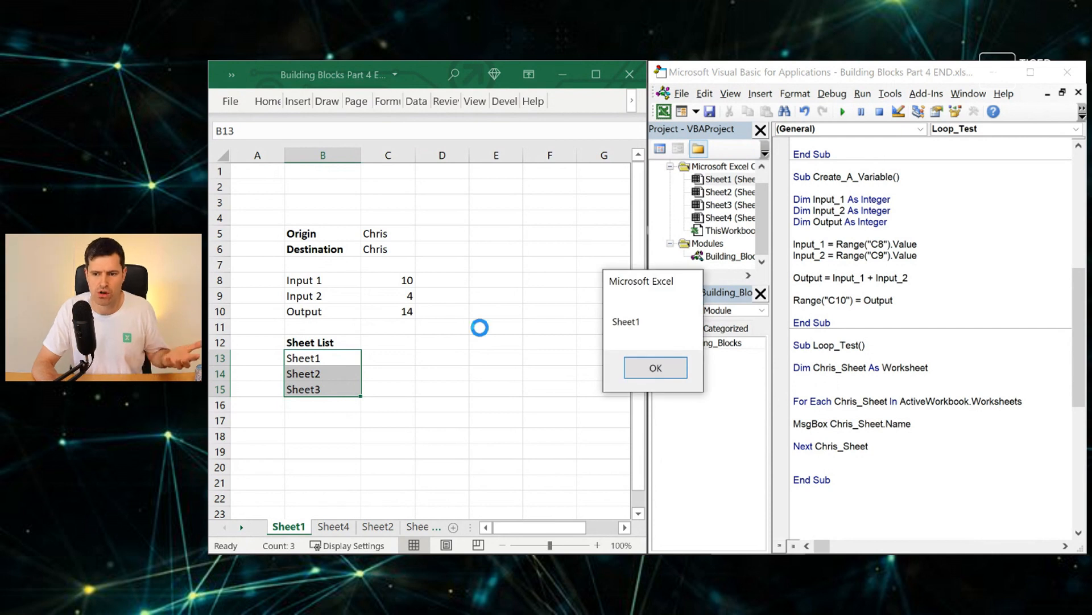
left_click(653, 367)
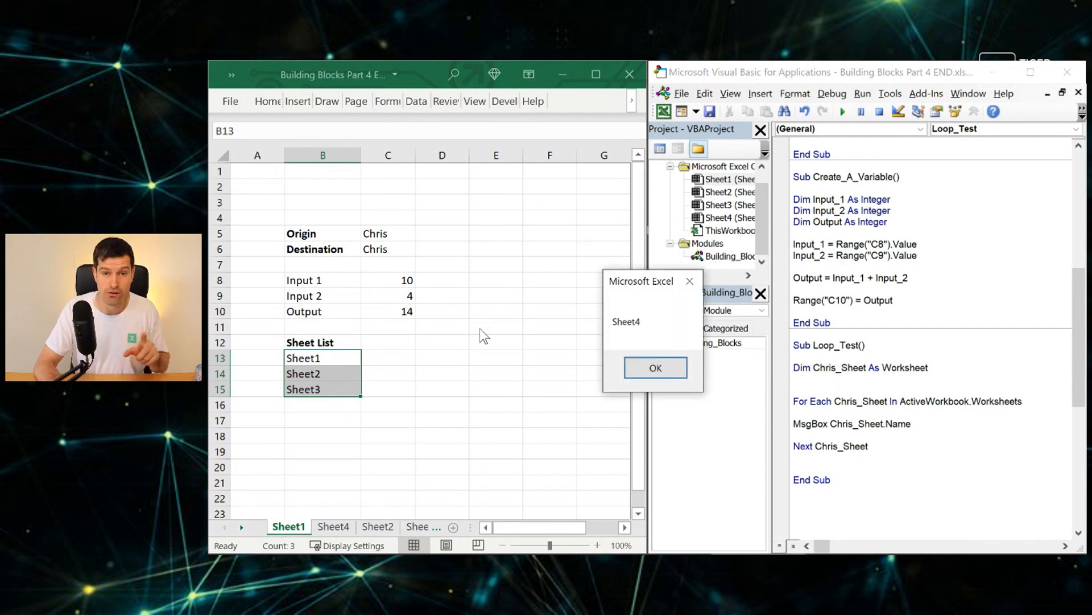
left_click(654, 367)
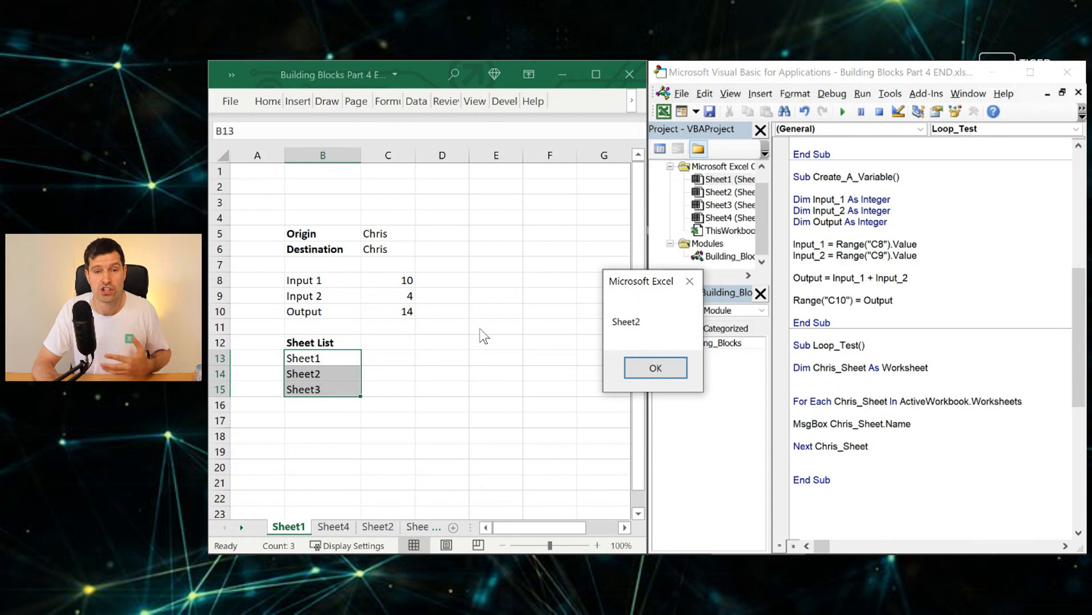
left_click(653, 367)
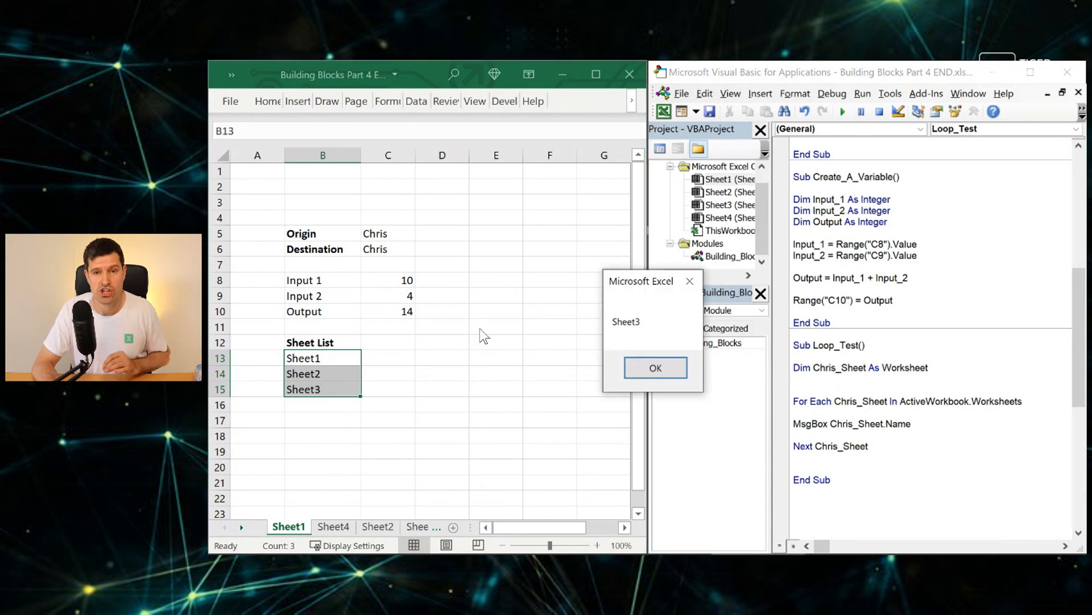
left_click(654, 367)
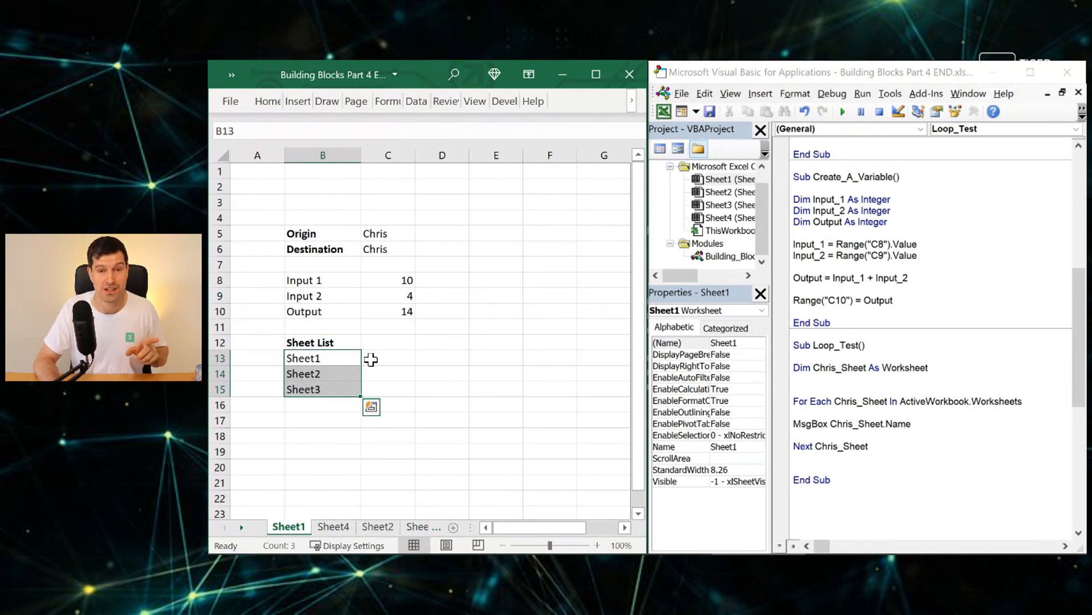
- Select cells E3:E7 on the sheet, then return to the VBA editor
left_click(441, 358)
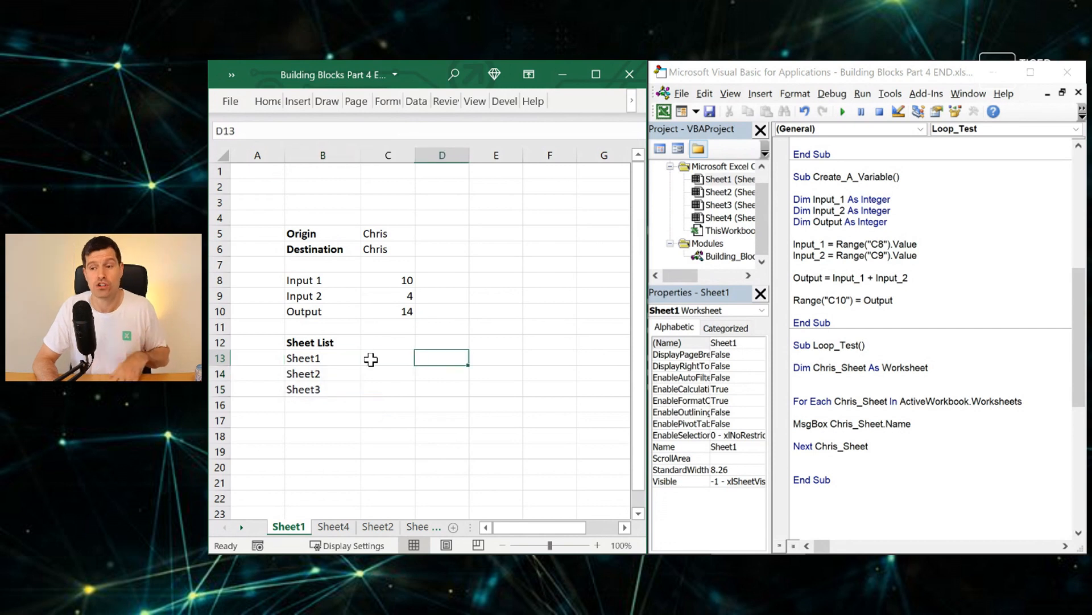
left_click(495, 358)
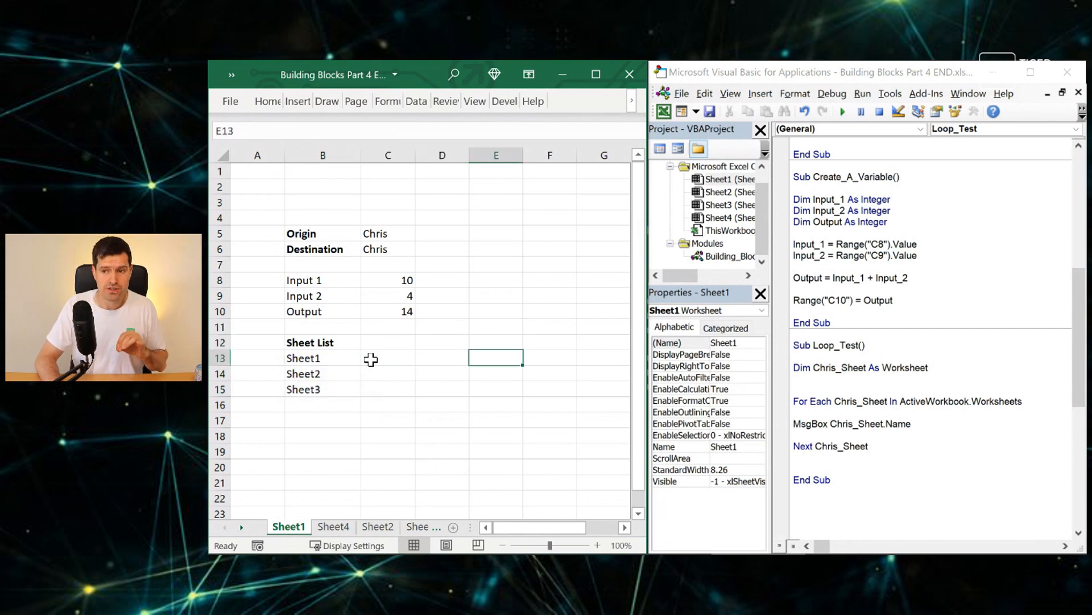
left_click(497, 342)
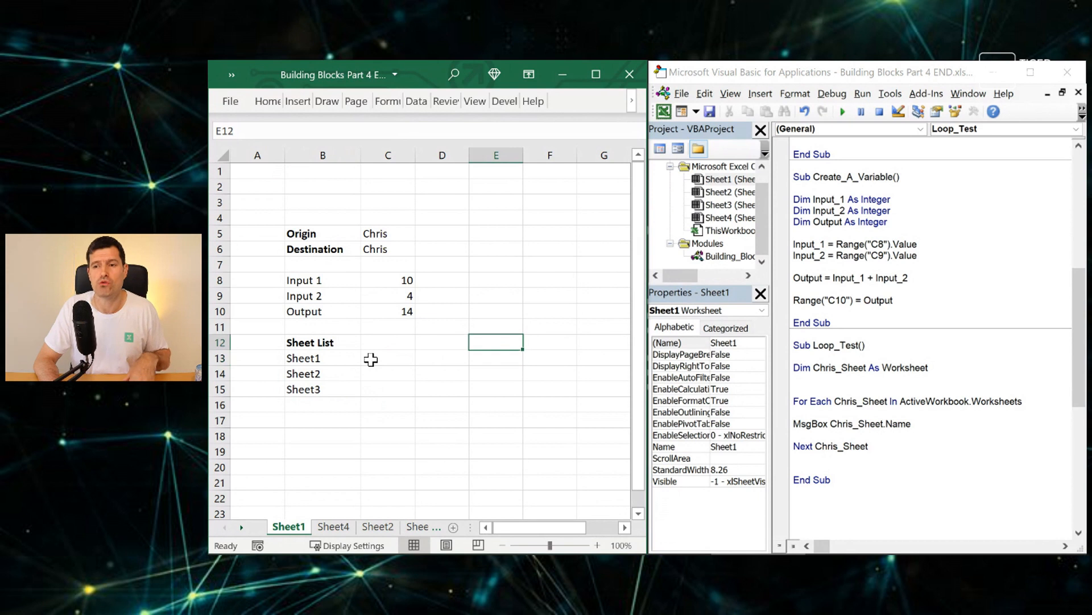
left_click(497, 202)
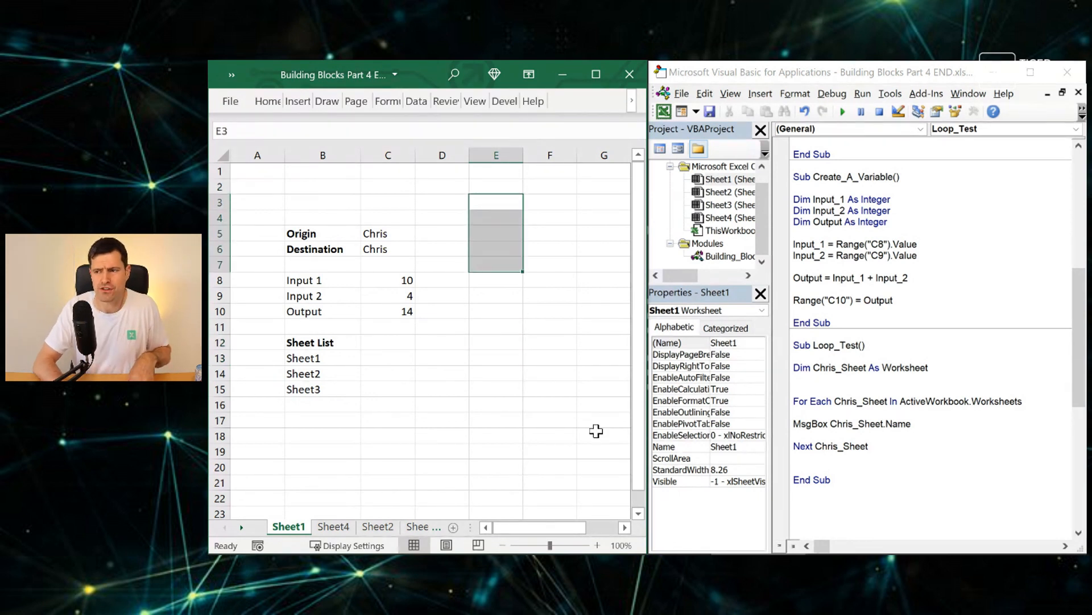
left_click(728, 256)
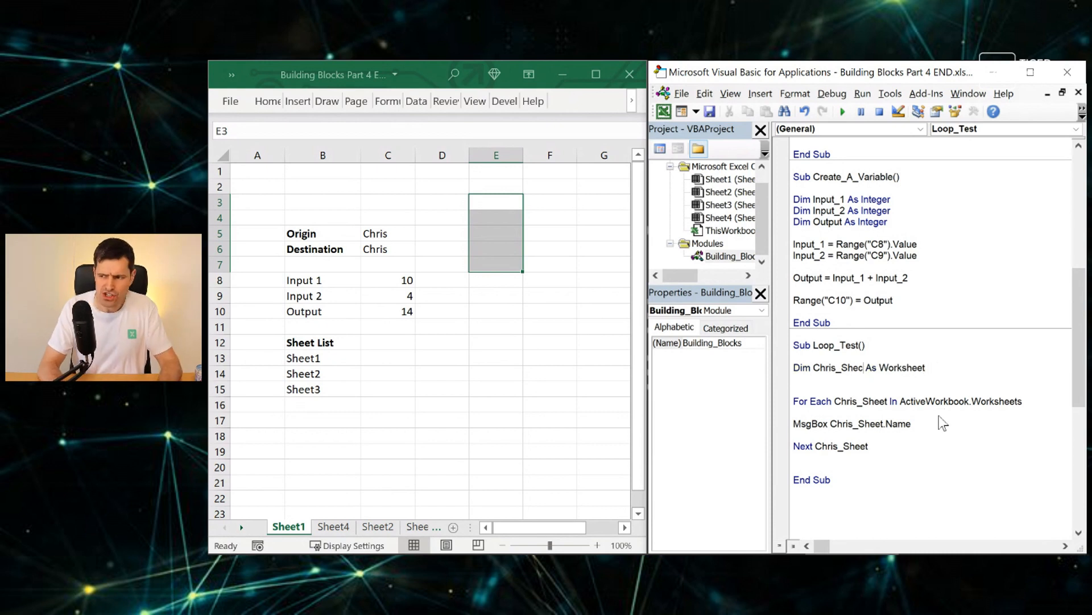
- Rename the declared variable to Chris_Cell As Range and search for Chris_Sheet
type("Chris_Cell")
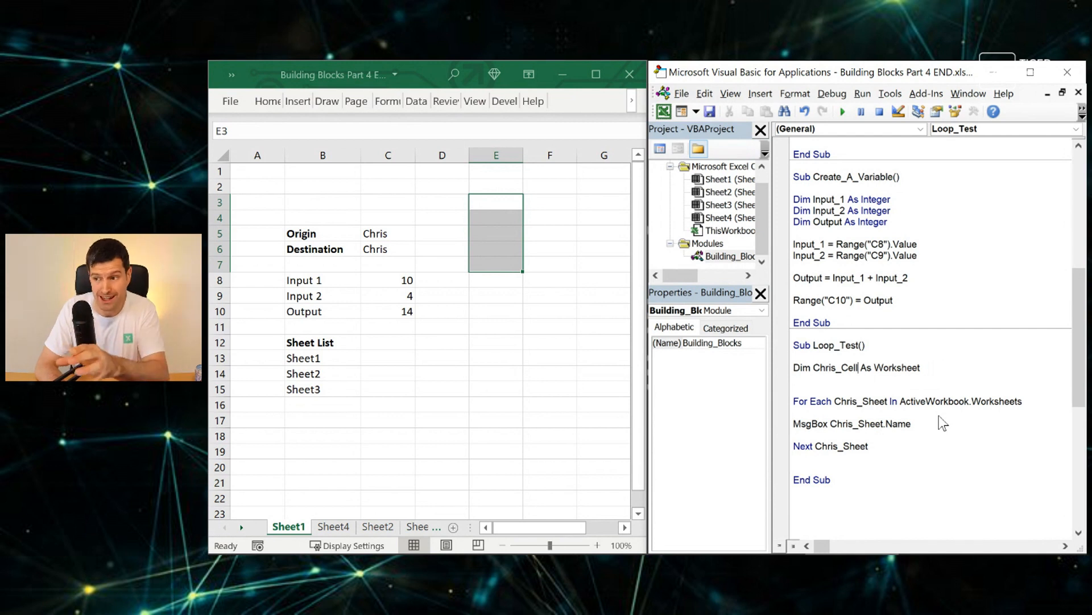
double_click(902, 367)
type("Ran")
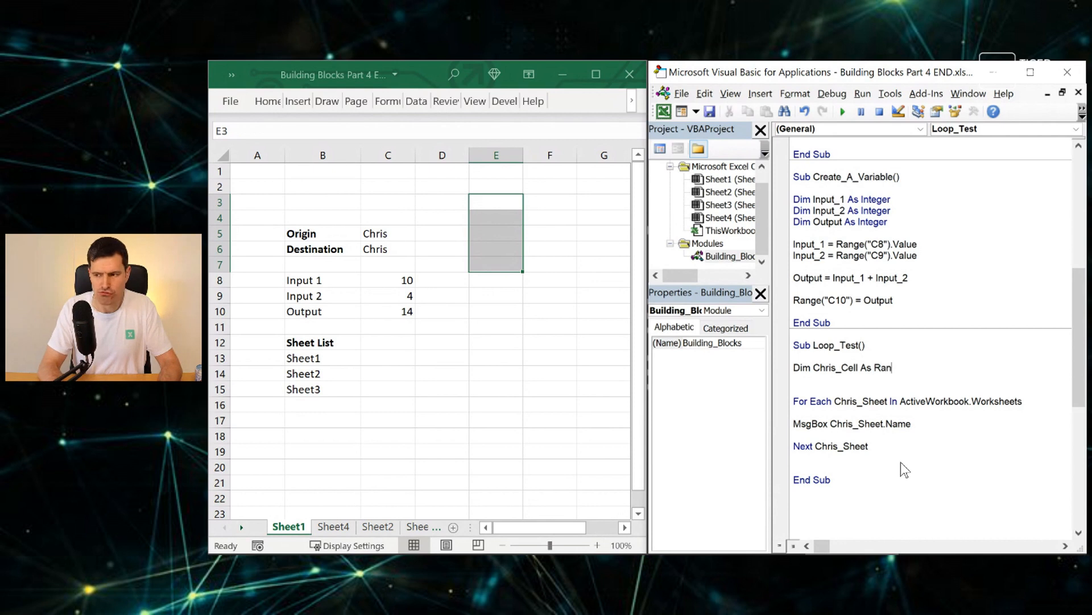
double_click(851, 367)
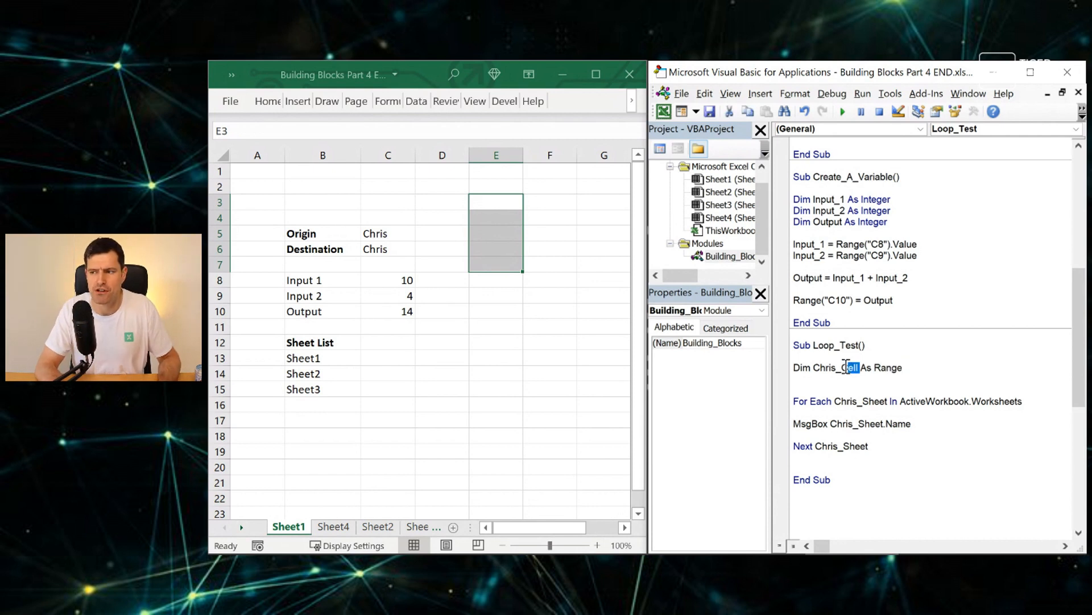
double_click(833, 367)
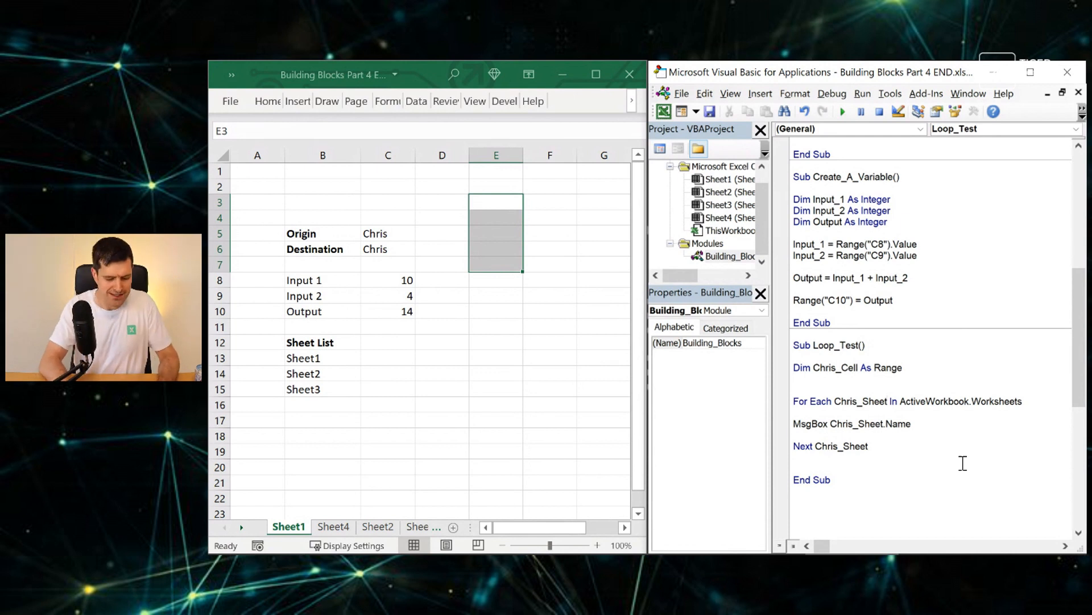
key("ctrl+f")
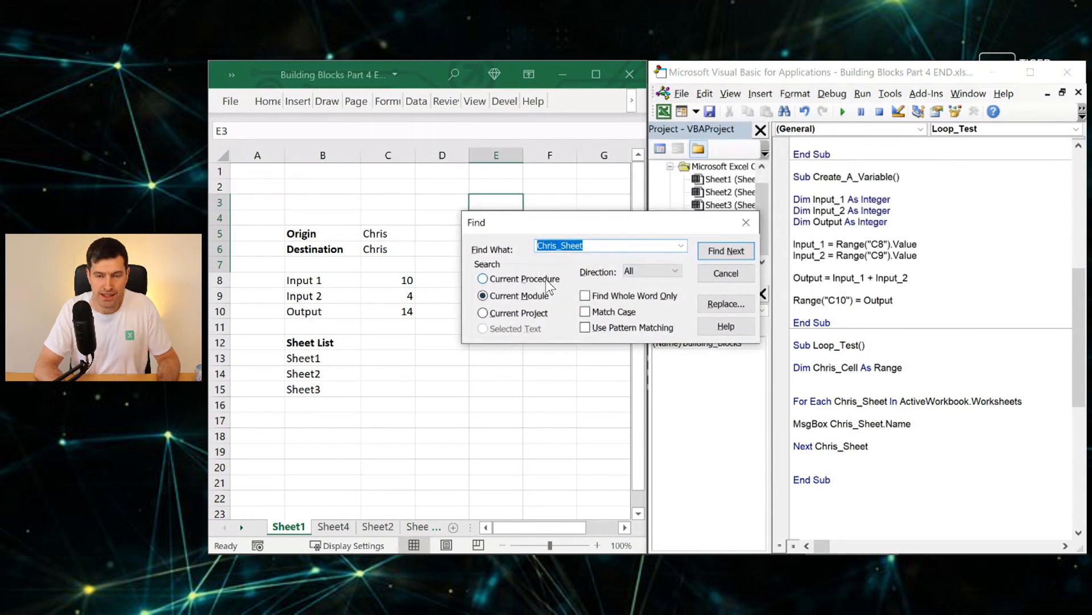
- Replace all three Chris_Sheet references in Loop_Test with Chris_Cell using Replace All
left_click(483, 279)
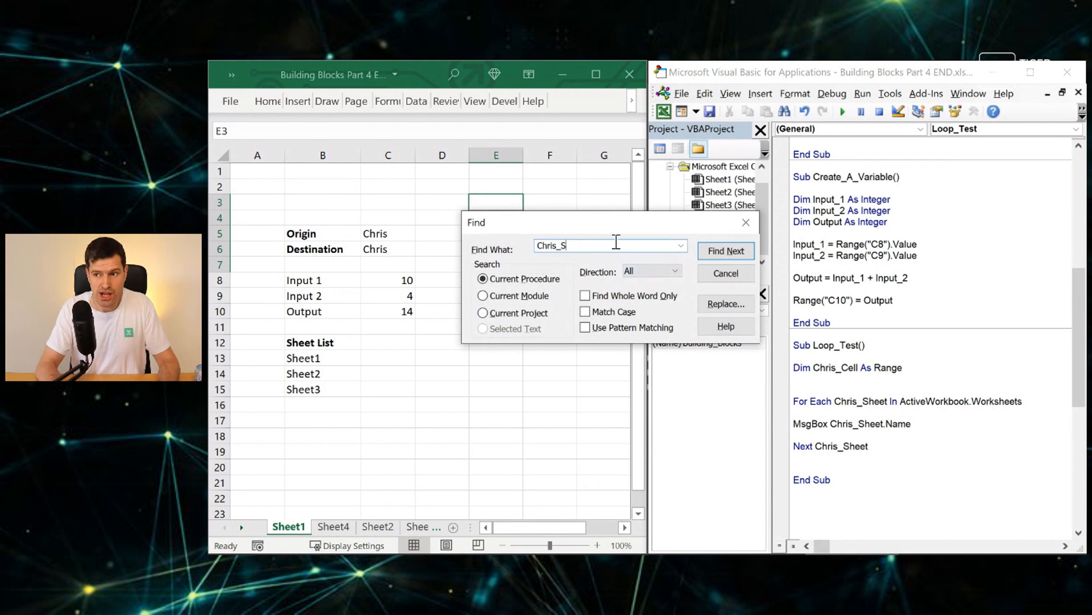
type("heet")
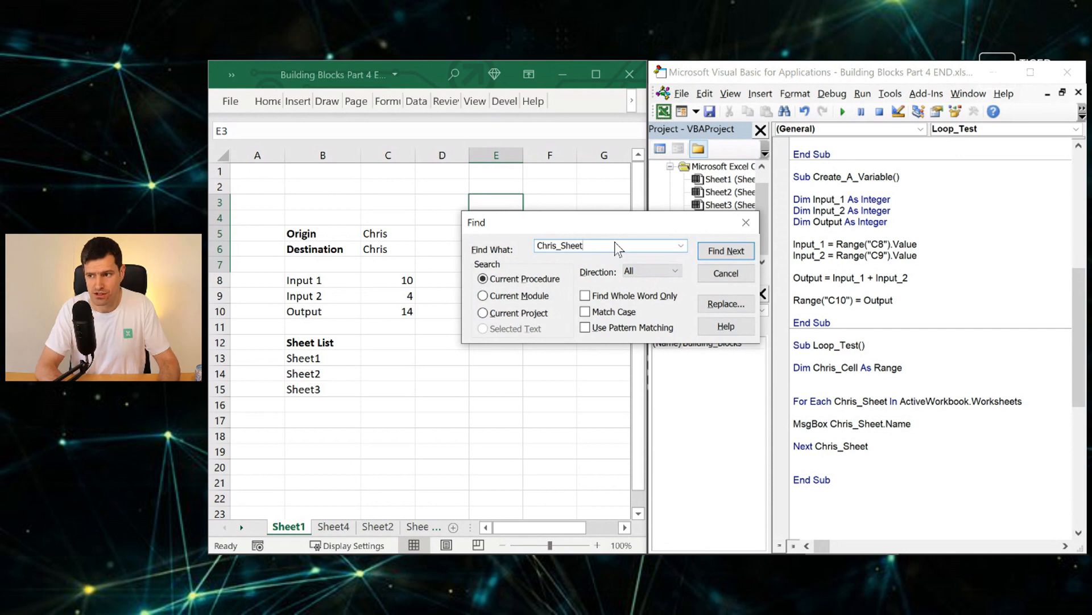
left_click(726, 303)
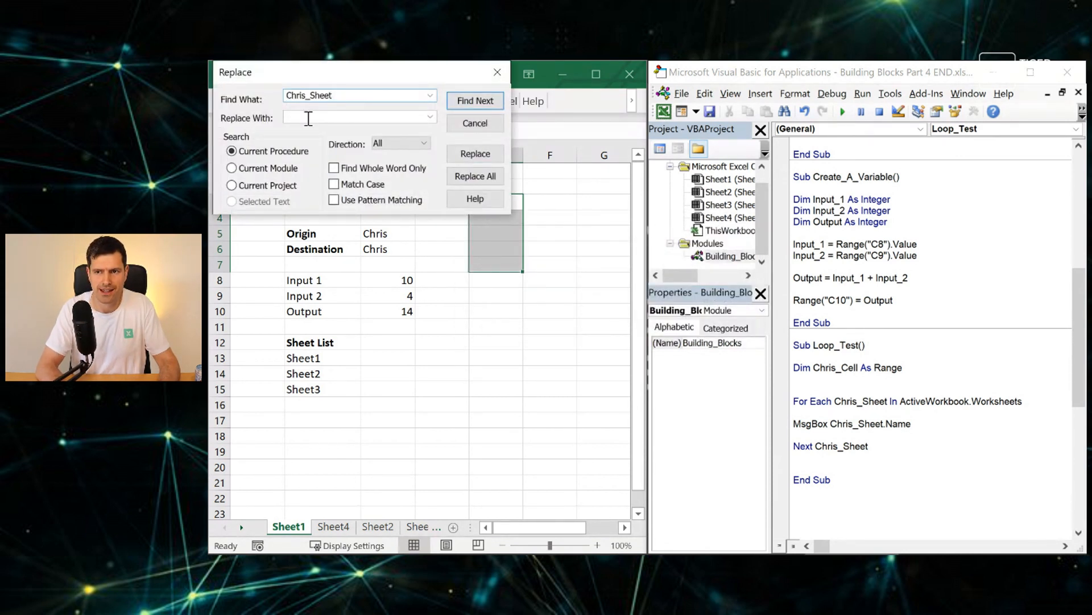
type("Chri")
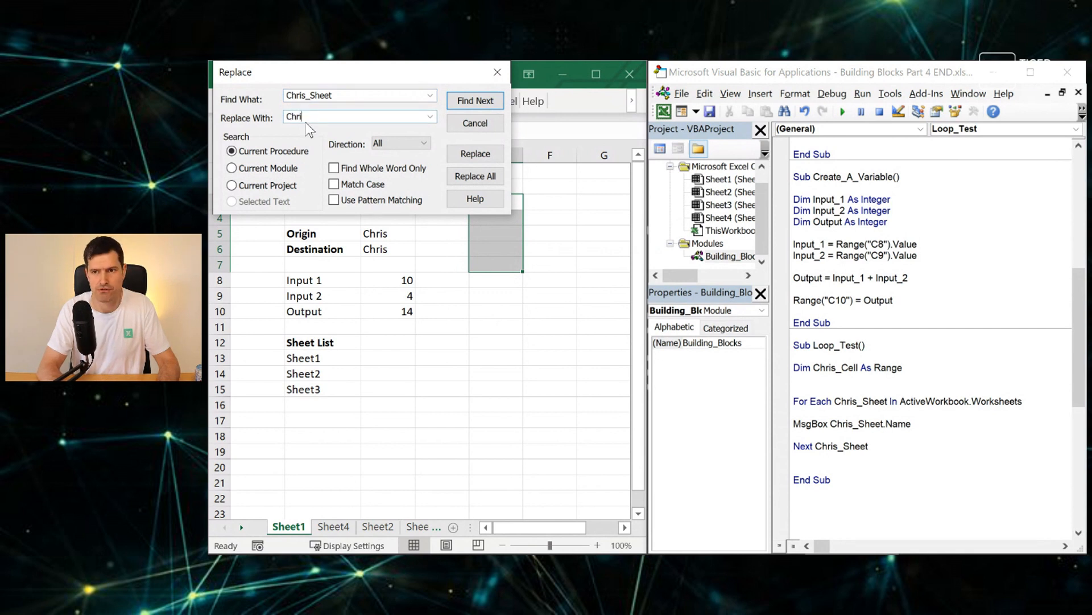
type("s_Cell")
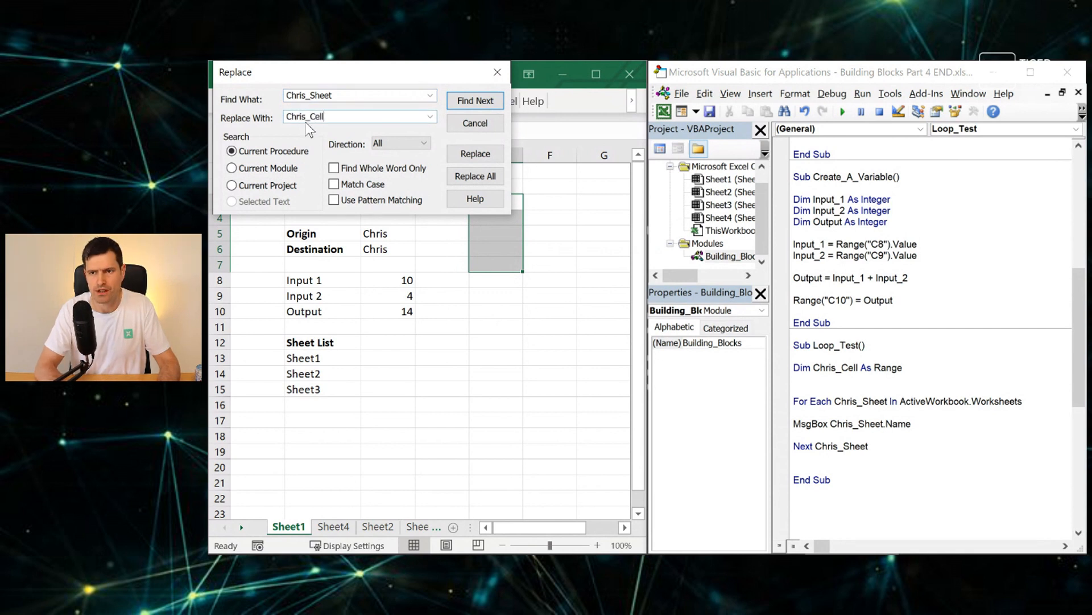
left_click(476, 176)
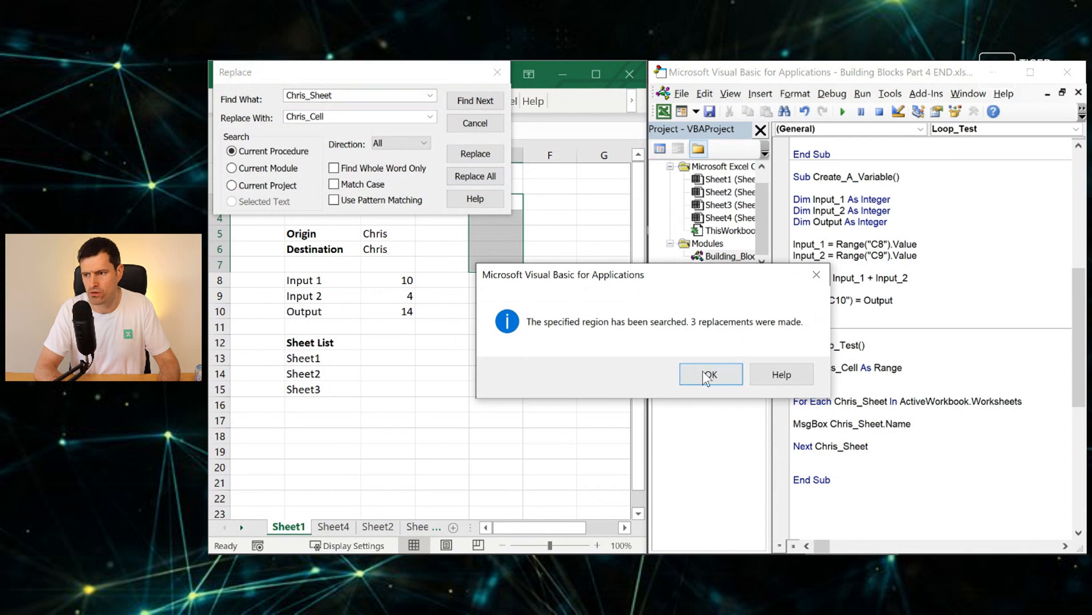
left_click(709, 374)
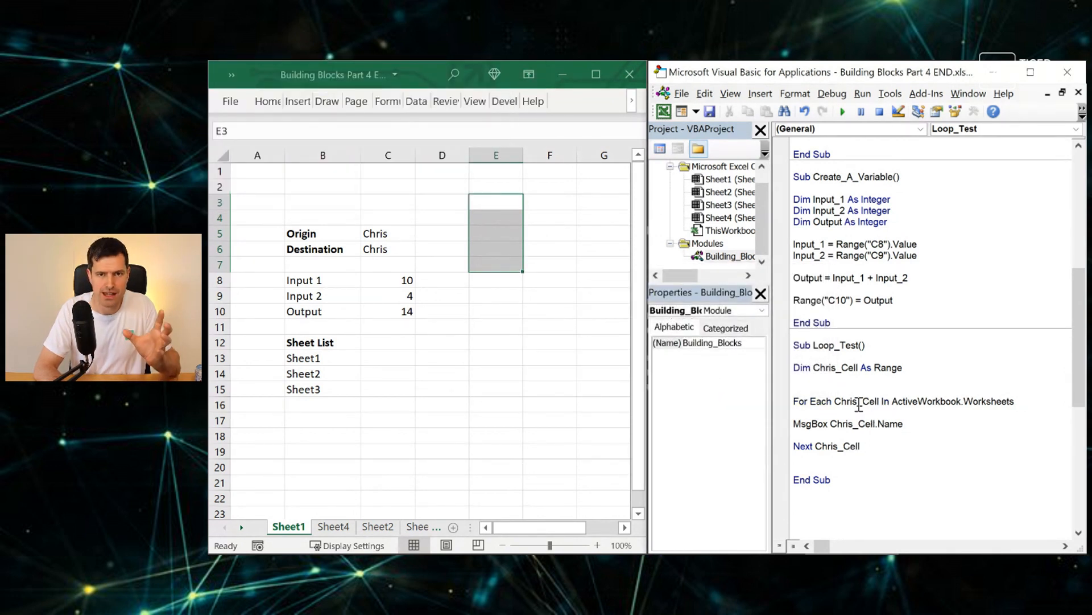
mouse_move(704, 93)
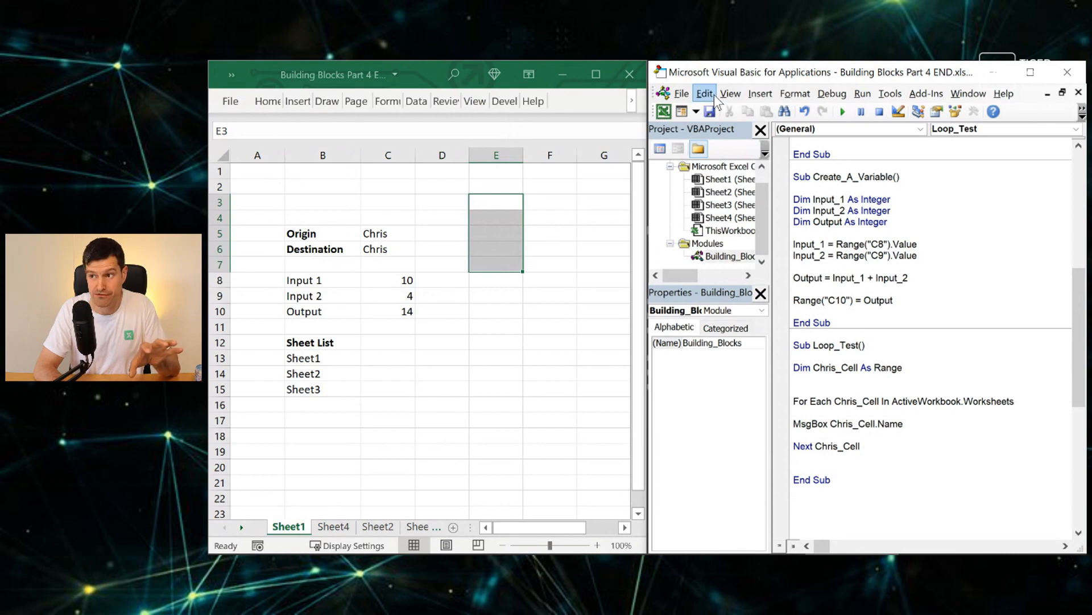
- Change the For Each collection to Selection and the MsgBox property from .Name to .Address
left_click(705, 93)
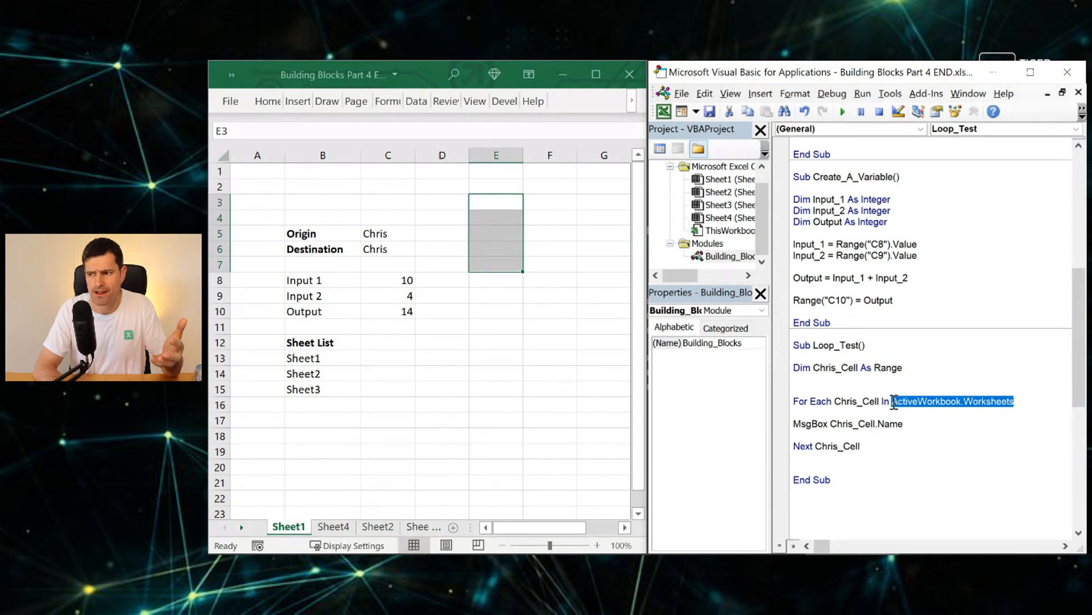
type("Sele")
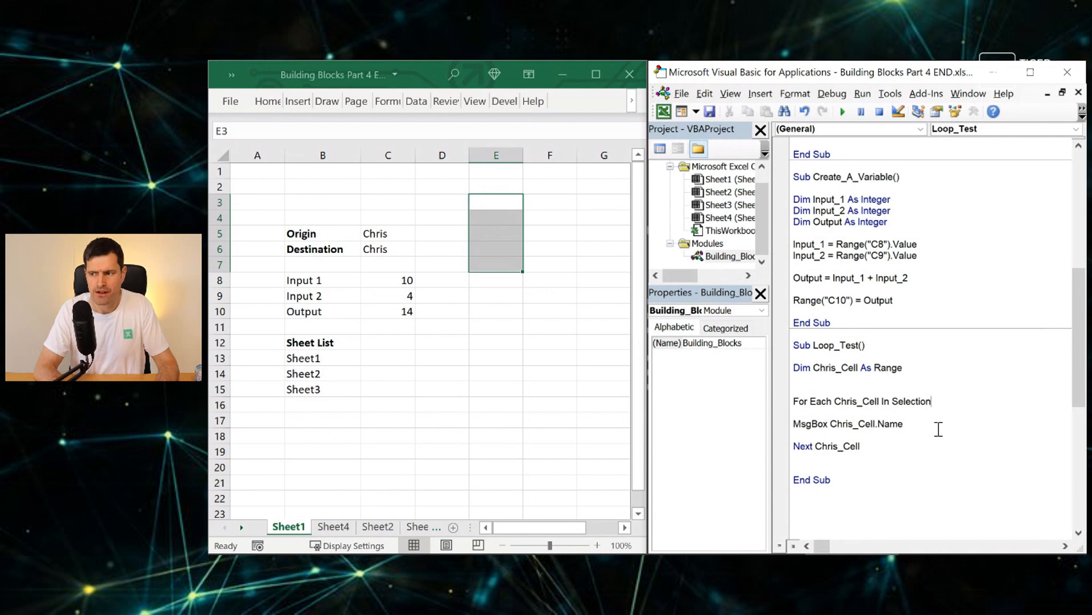
key("Backspace")
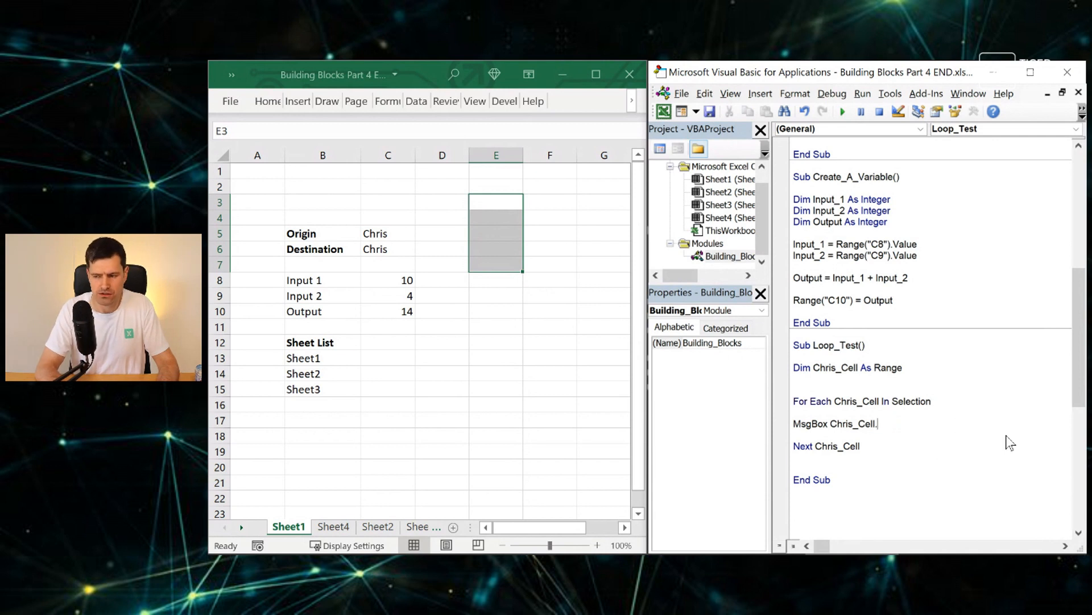
type("address")
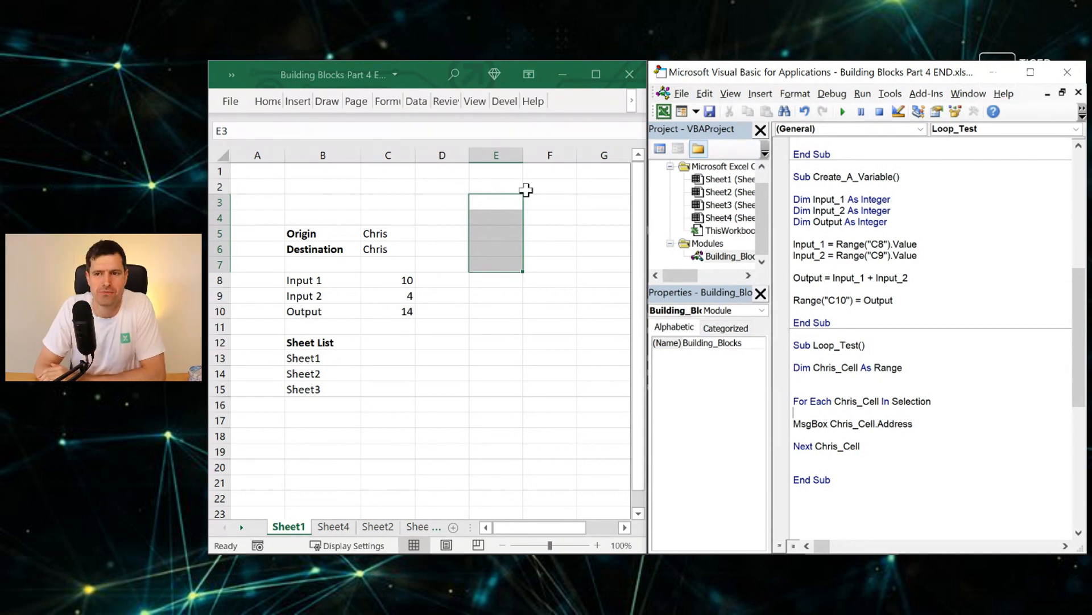
mouse_move(500, 263)
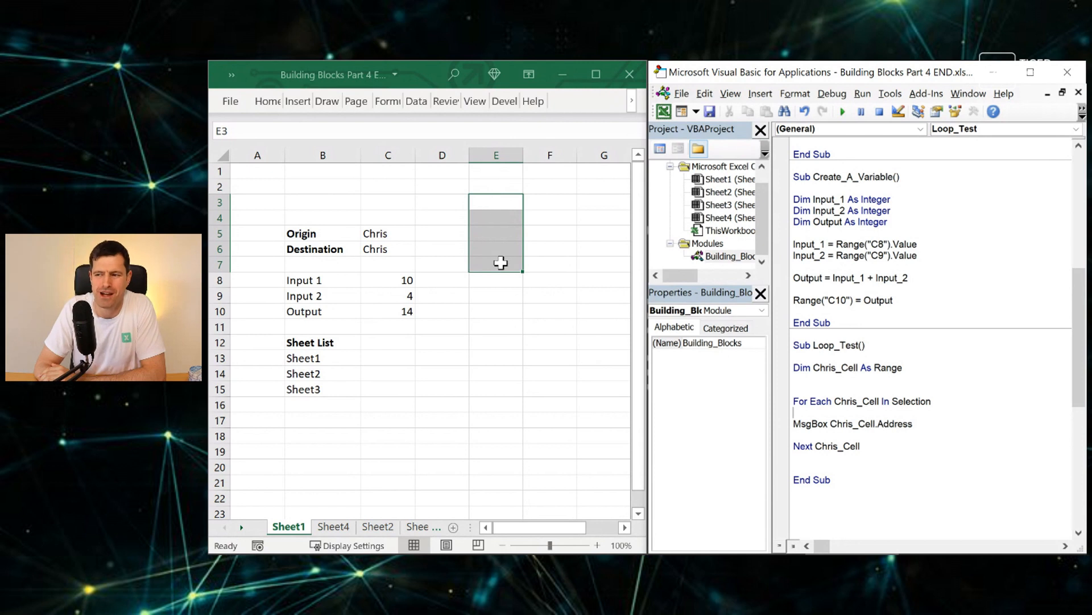
mouse_move(788, 397)
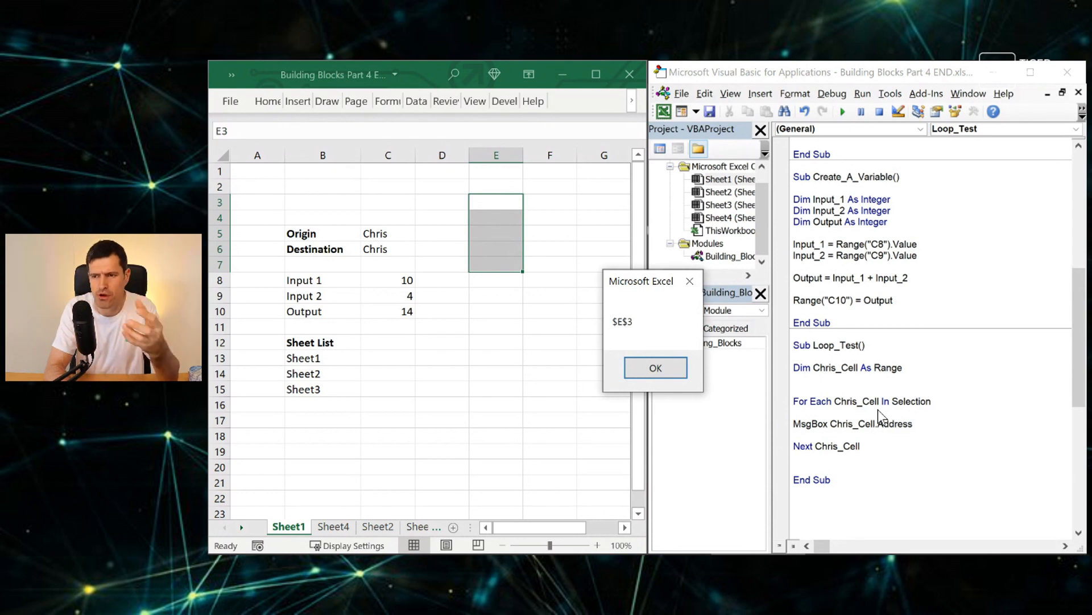
left_click(654, 367)
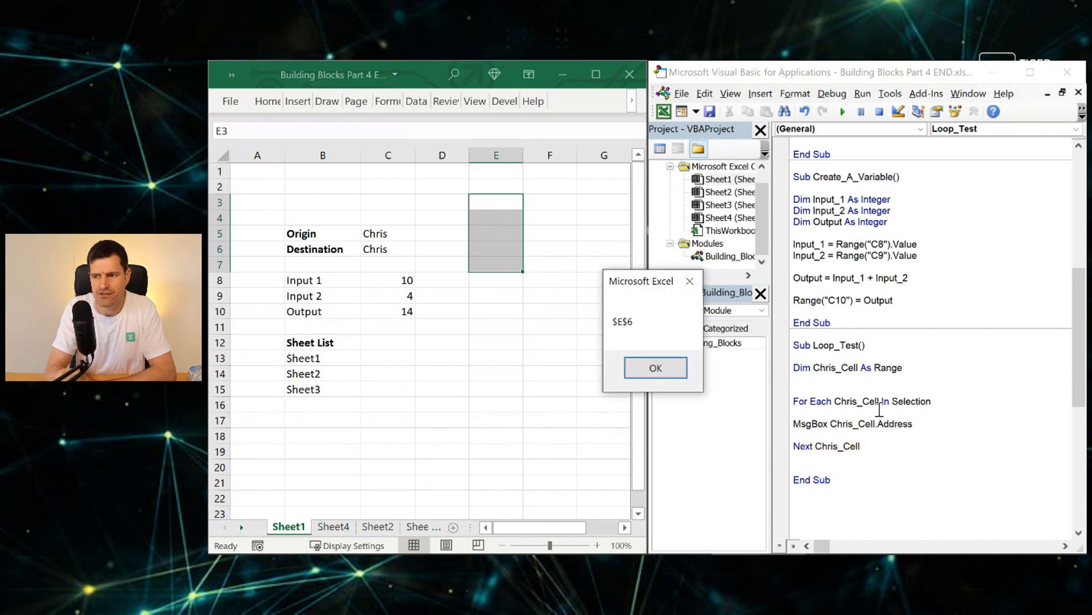
left_click(654, 367)
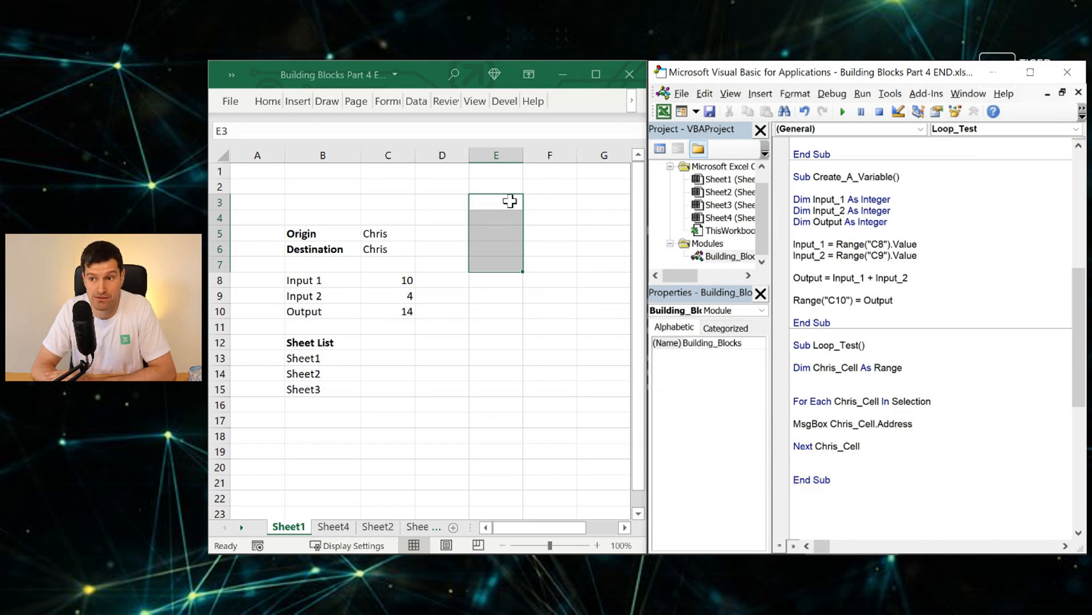
type("Chris")
left_click(496, 218)
type("Luna")
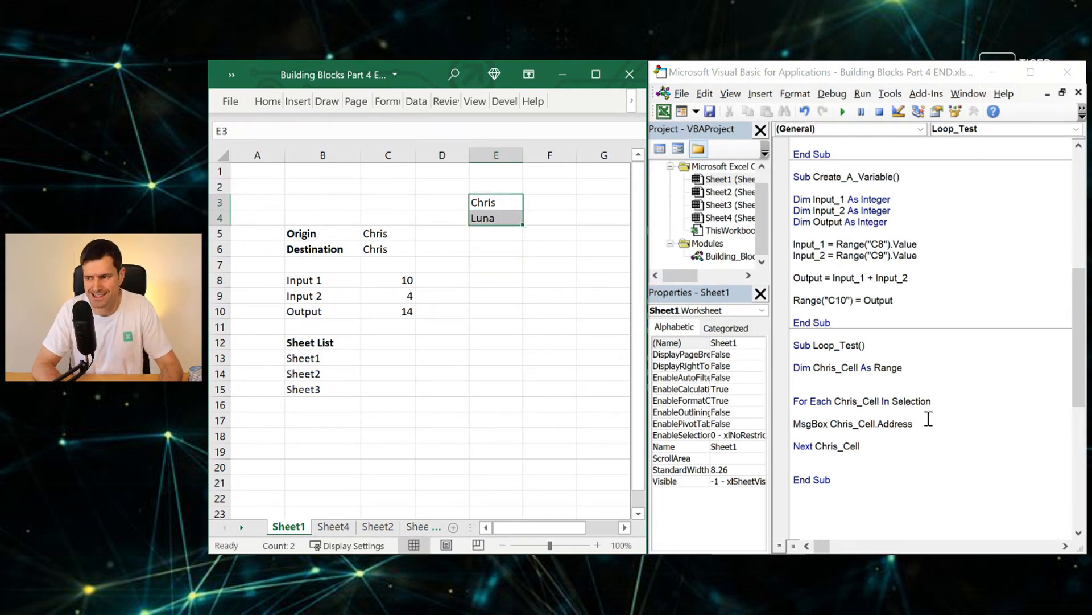
- Switch the MsgBox to Chris_Cell.Value and rerun Loop_Test, showing Chris from E3
left_click(726, 255)
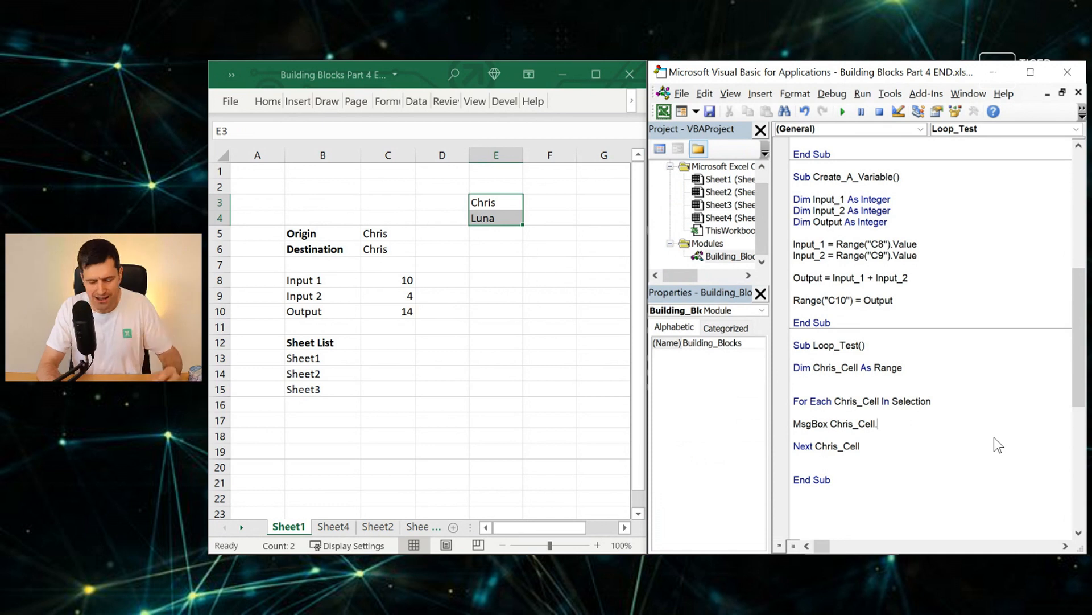
type("Value")
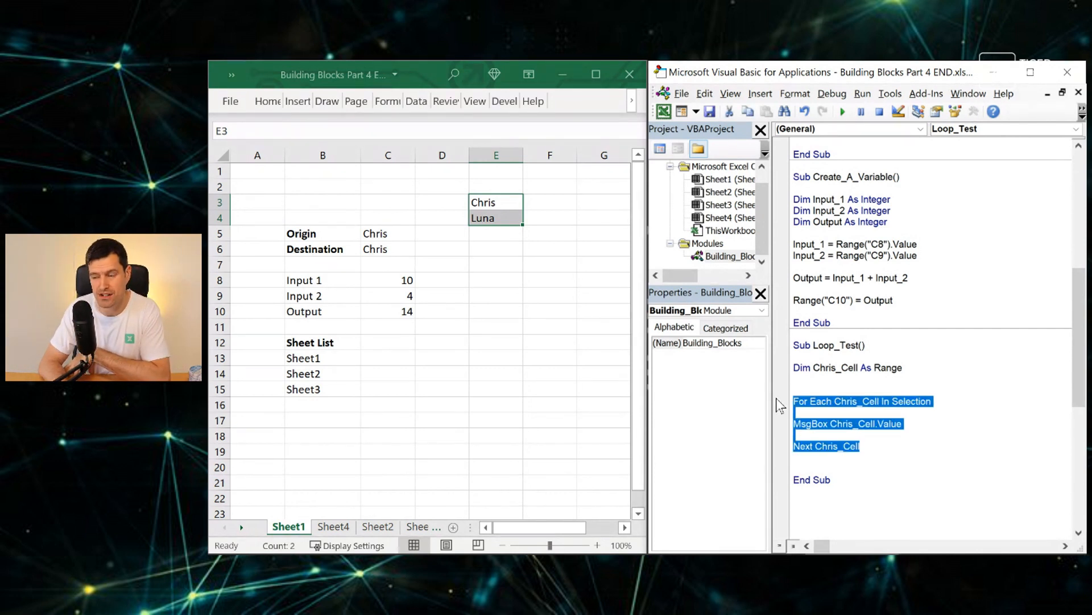
left_click(897, 408)
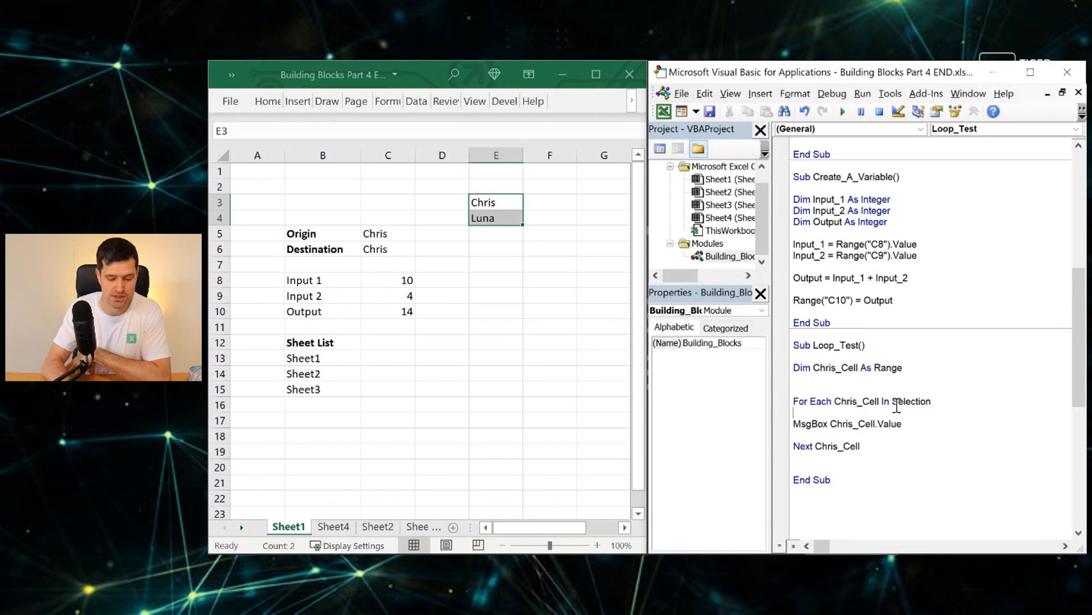
left_click(842, 111)
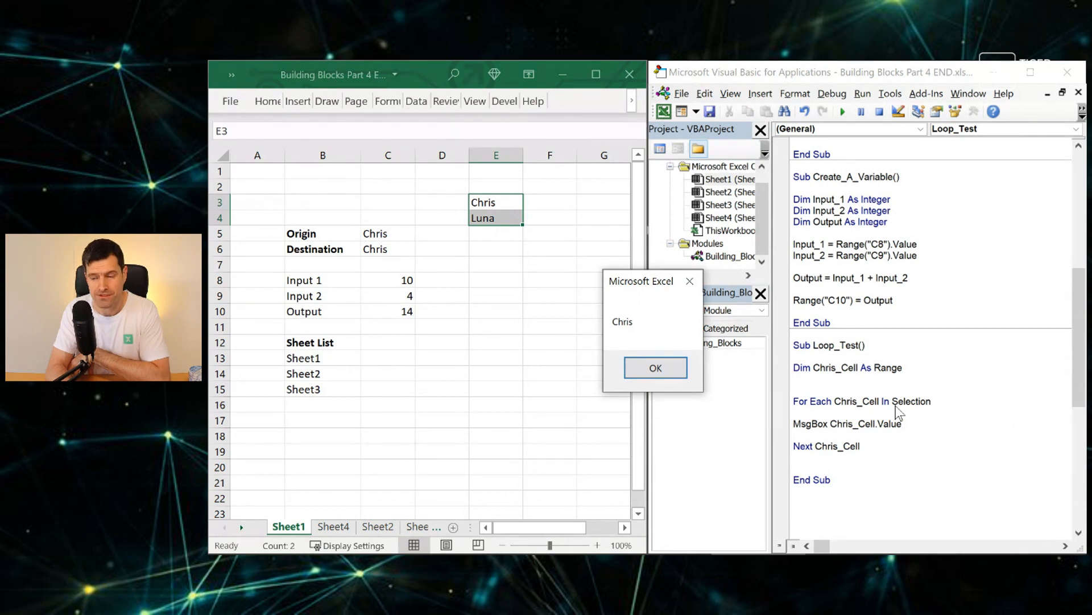
- Dismiss the Chris and Luna message boxes, then reset the paused macro
left_click(654, 367)
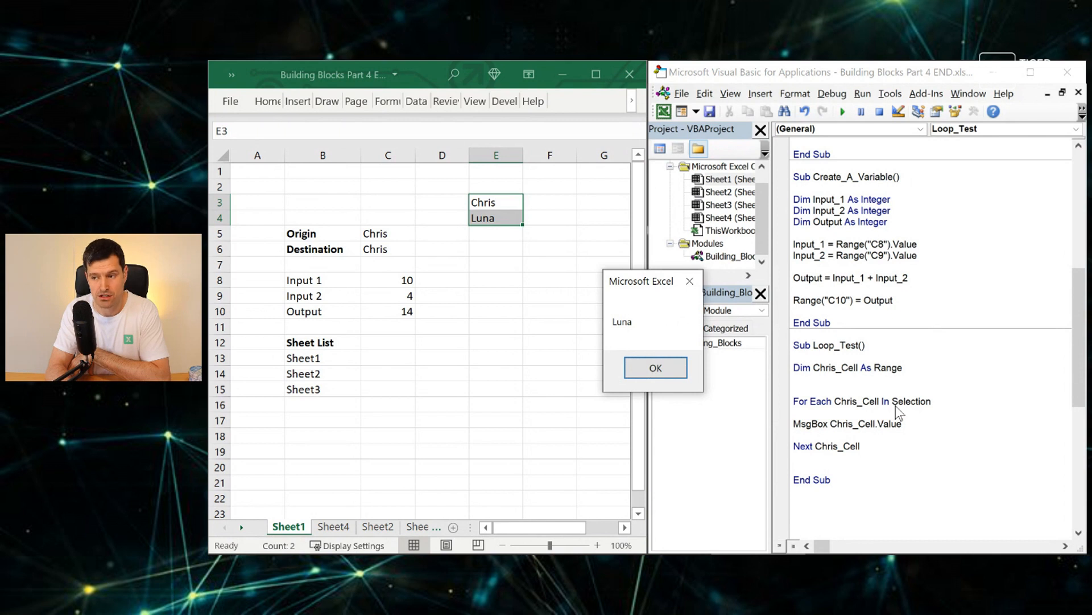
left_click(654, 367)
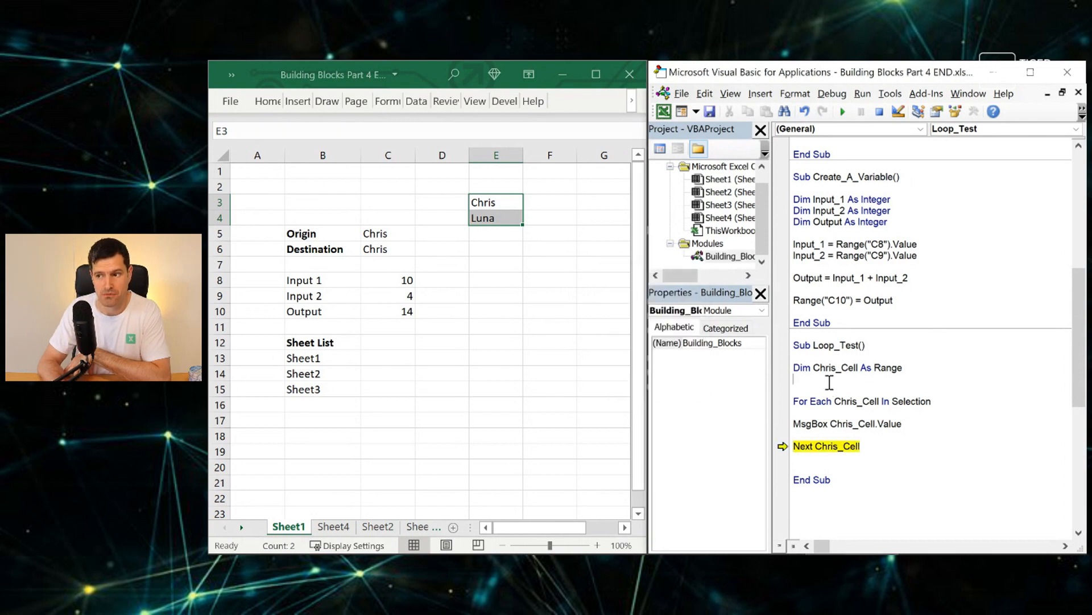
left_click(879, 112)
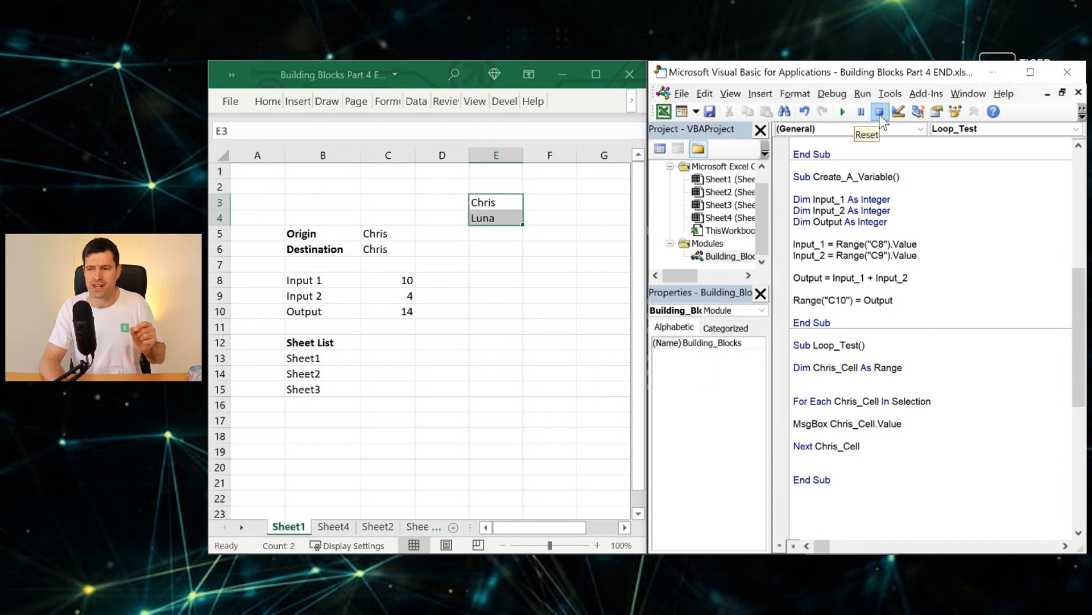
mouse_move(541, 208)
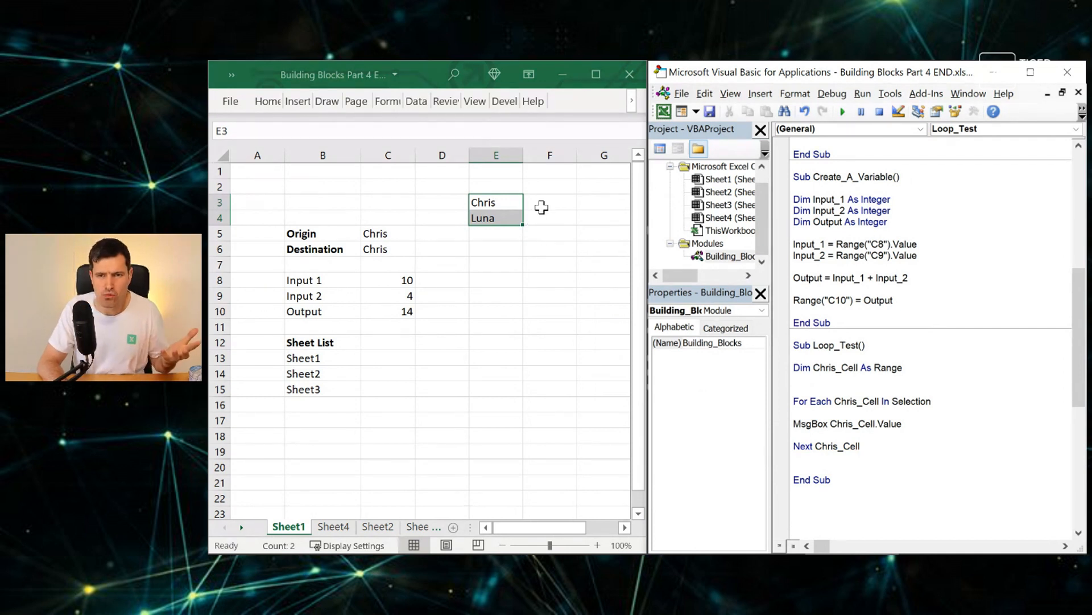